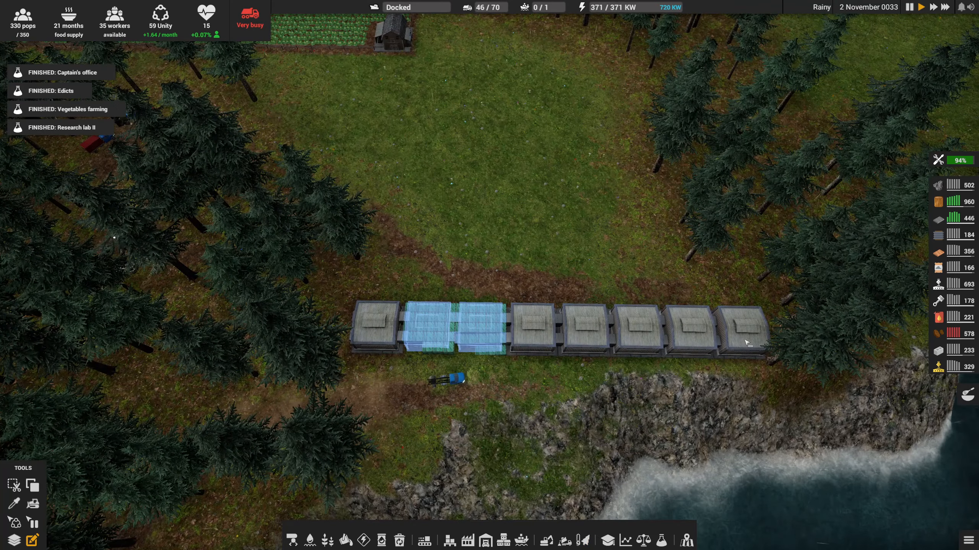
Step: Disable truck import/export on the old wood storages and mark the emptied units for deconstruction
left_click(545, 328)
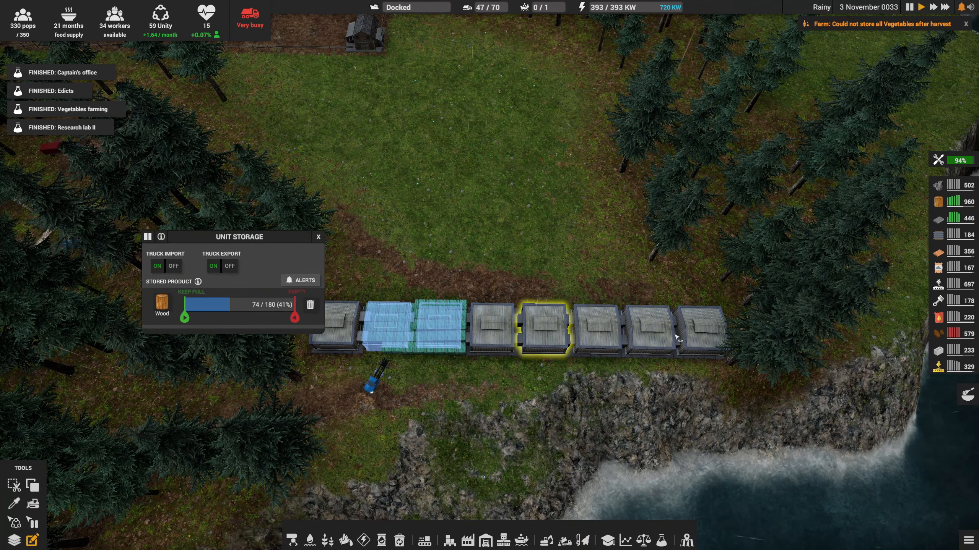
left_click(230, 267)
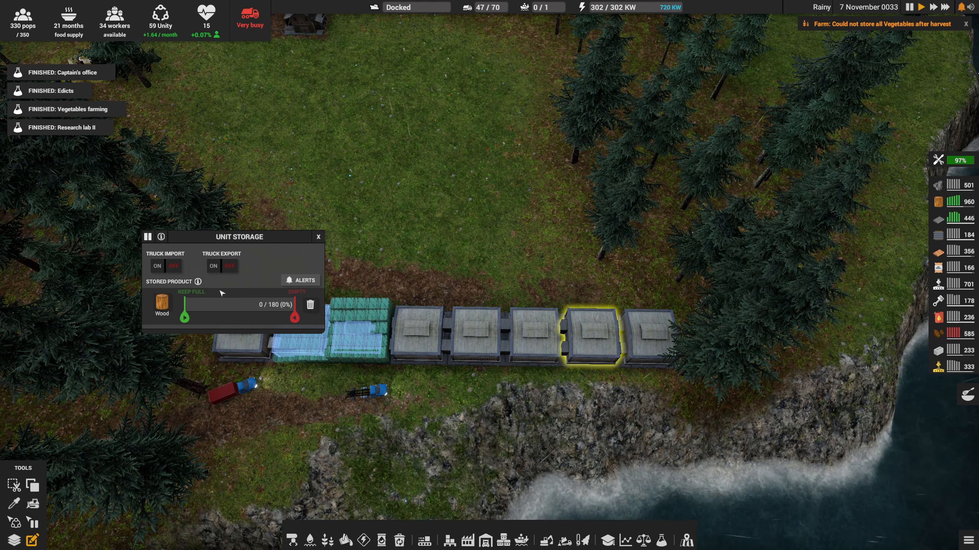
left_click(318, 236)
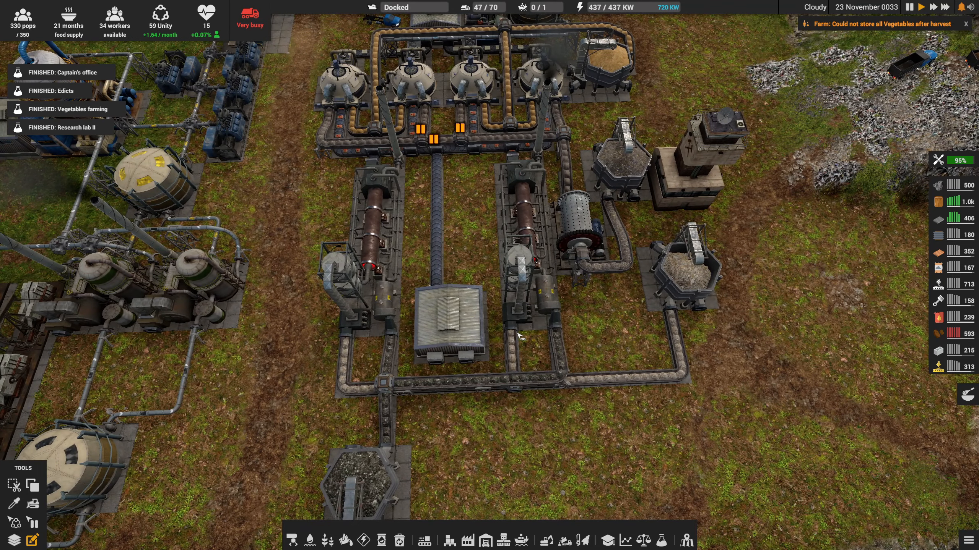
Step: Deconstruct the two kilns flanking the central storage building and confirm removal
left_click(577, 234)
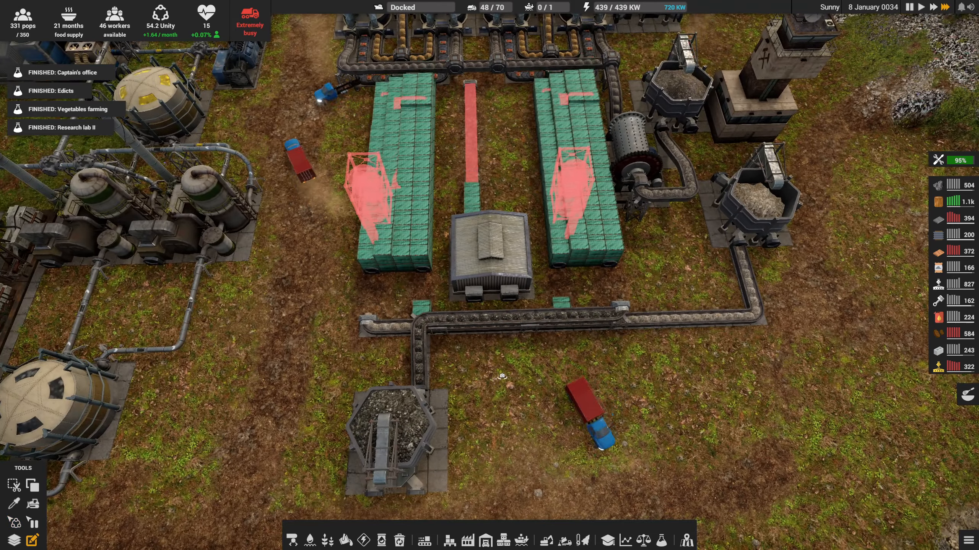
left_click(491, 256)
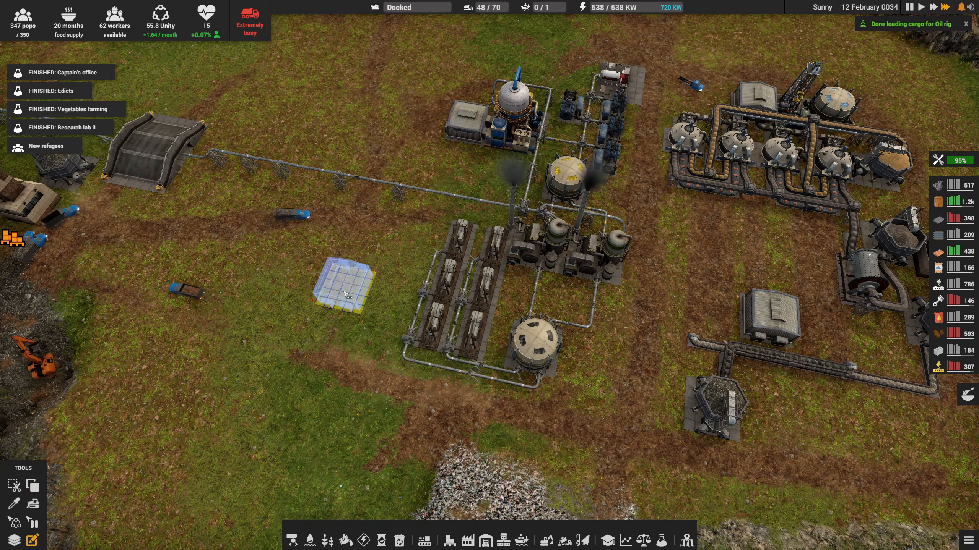
Step: Place a Unit Storage on the open field west of the refinery and resume its construction
left_click(345, 287)
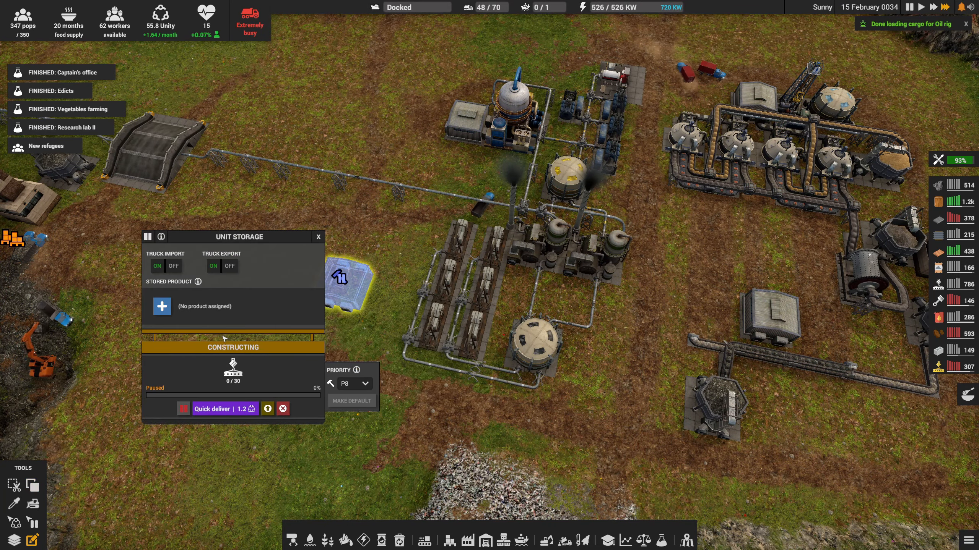
left_click(161, 306)
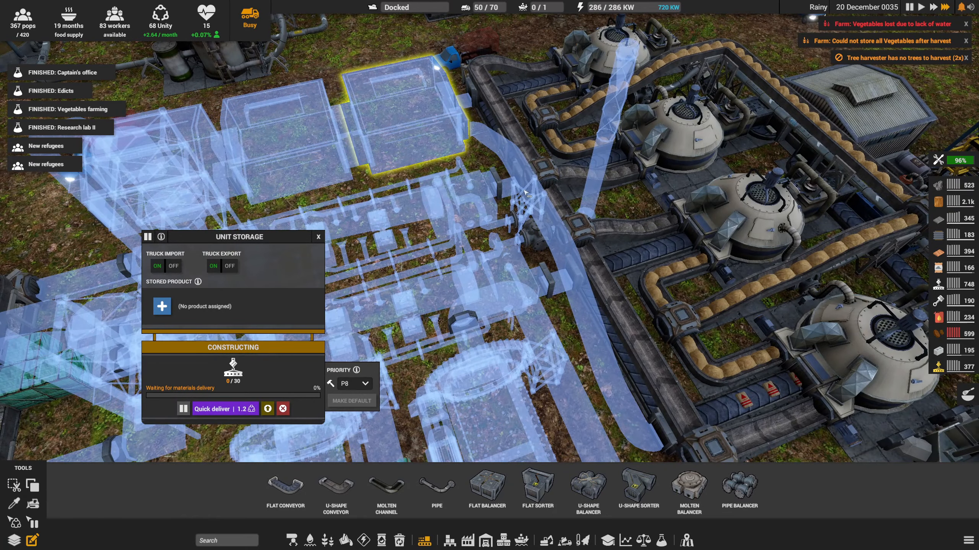
Step: Place the storage tanks with pipe connections and a pipe balancer beside the processing plant
left_click(162, 307)
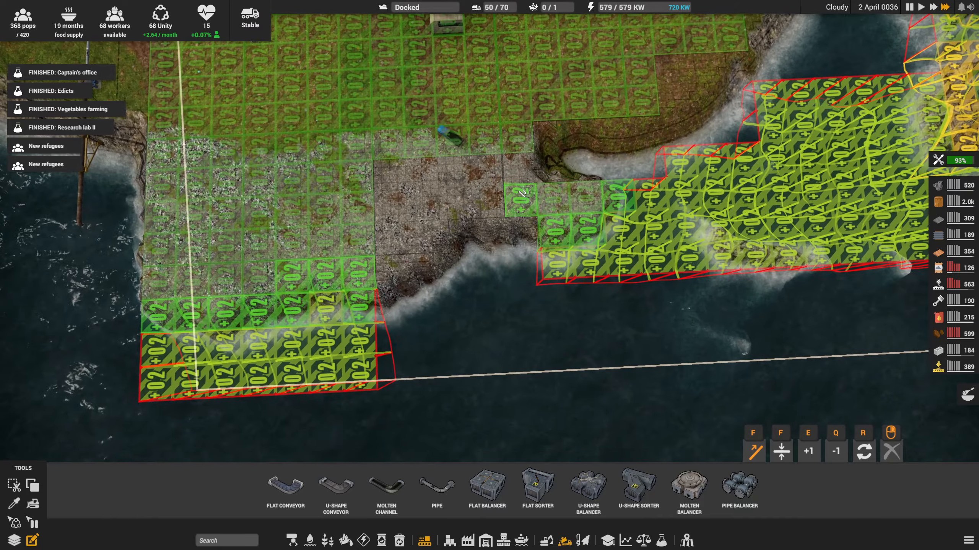
Step: Zoom out to continue painting designation tiles along the coastline
scroll("down", 3)
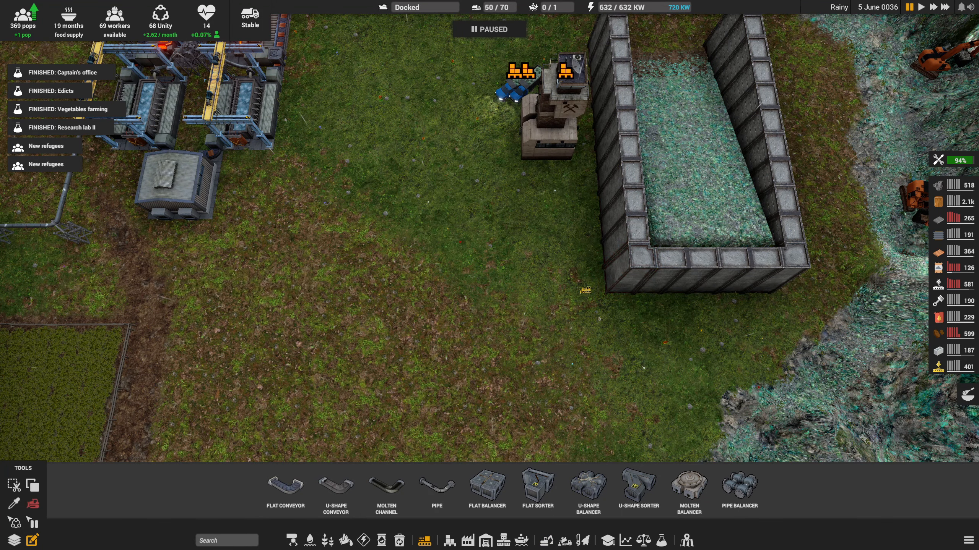
Step: Resume the simulation and extend the retaining wall around the rock dump
left_click(624, 268)
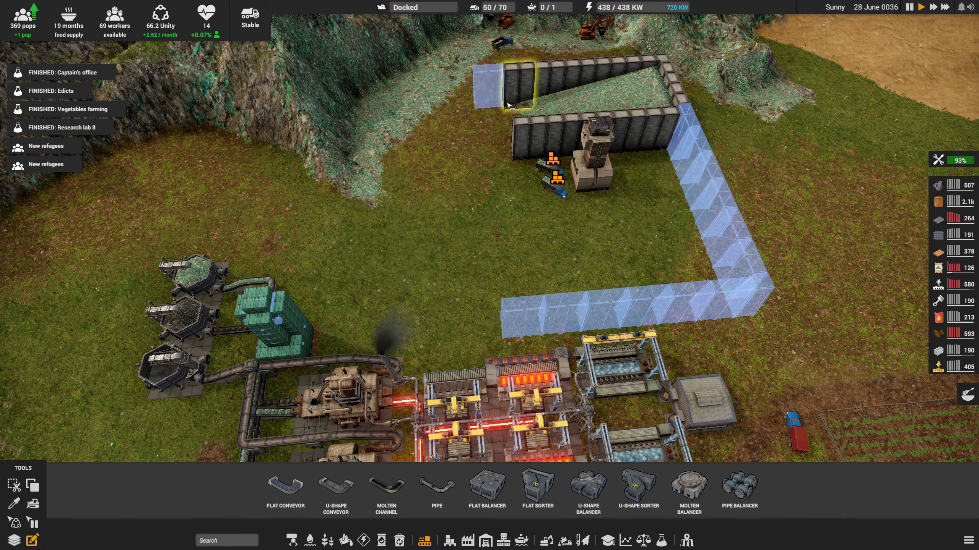
left_click(512, 94)
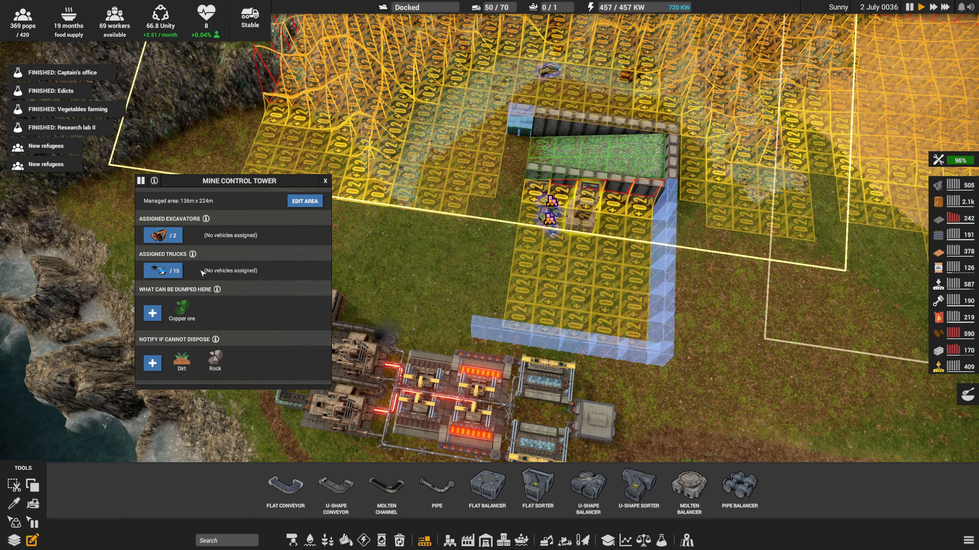
Step: Review the Mine Control Tower's vehicles and allow copper ore dumping
left_click(162, 236)
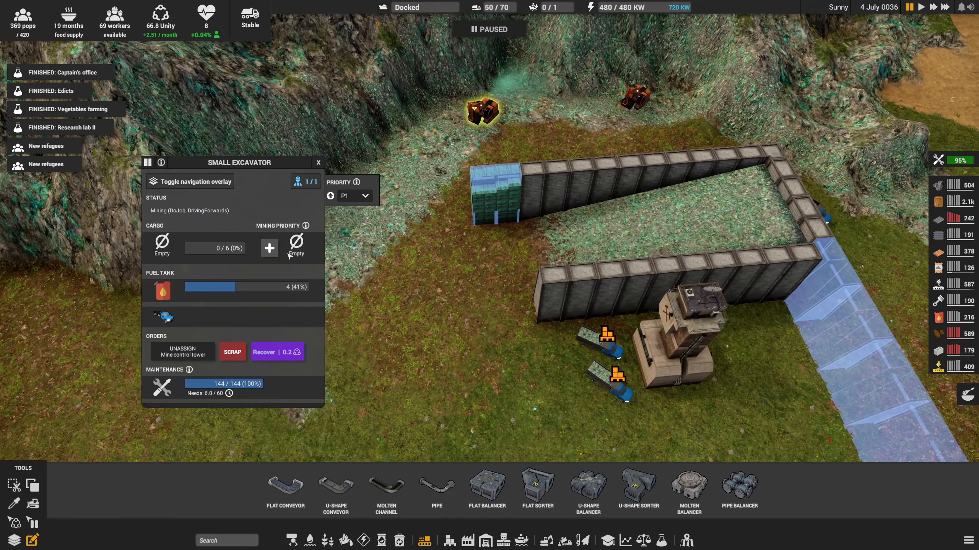
left_click(268, 248)
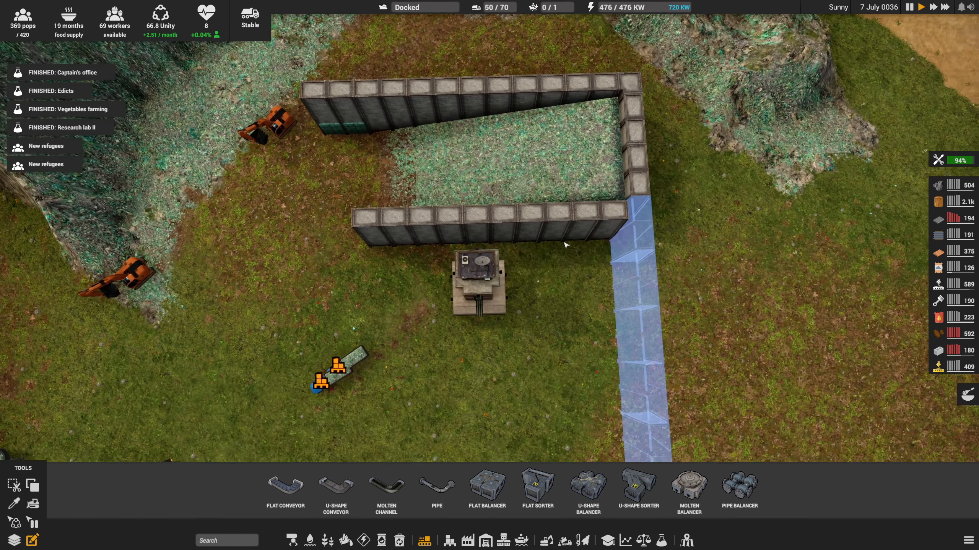
Step: Place Retaining Wall (Long) sections around the edge of the excavated pit
left_click(630, 230)
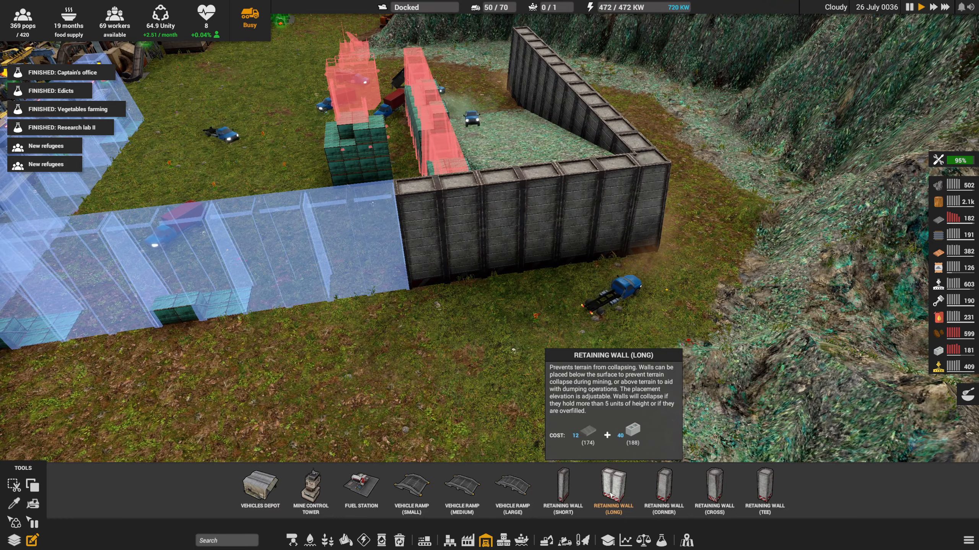
left_click(613, 491)
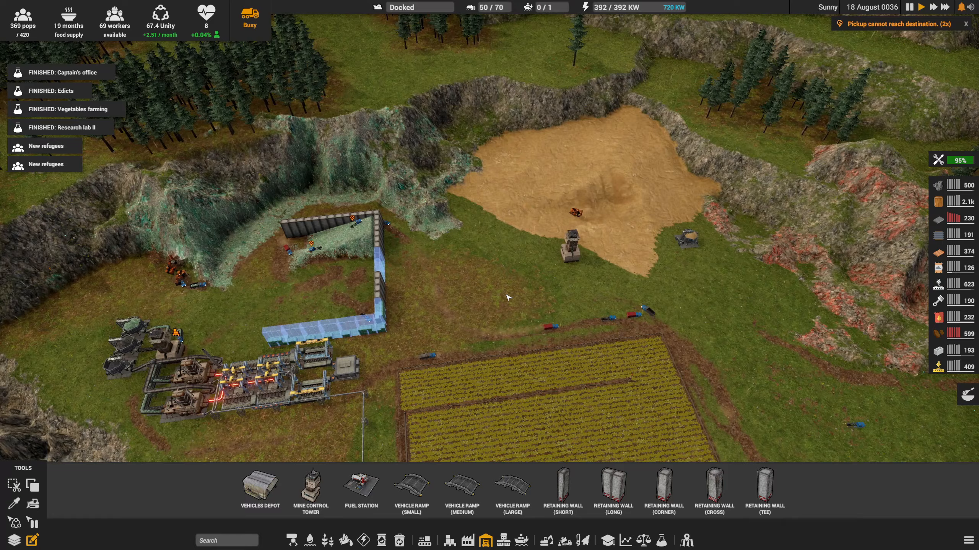
Step: Place two Fluid Storage tanks beside the pipe near the settlement's water tower
left_click(567, 237)
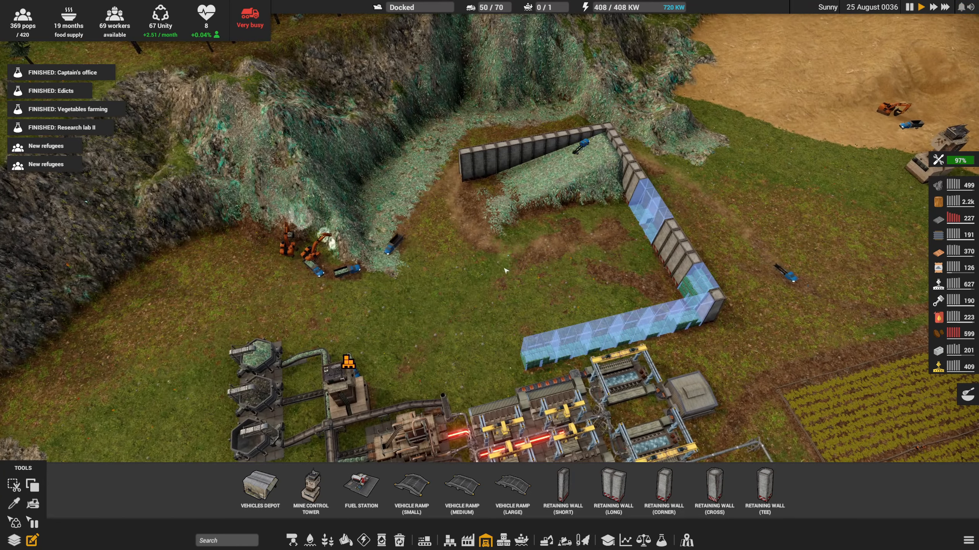
left_click(346, 365)
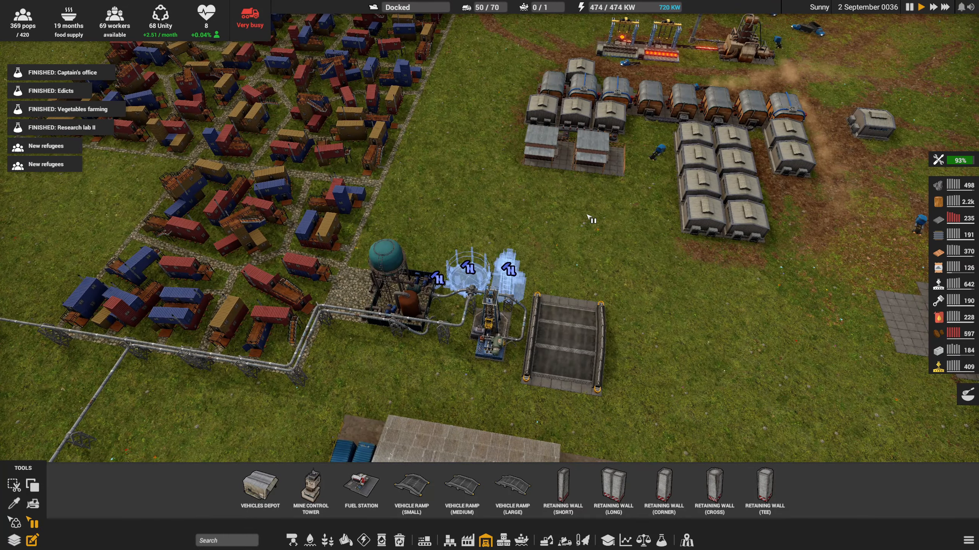
Step: Inspect the new fluid storage tank's construction status with no product assigned
left_click(500, 269)
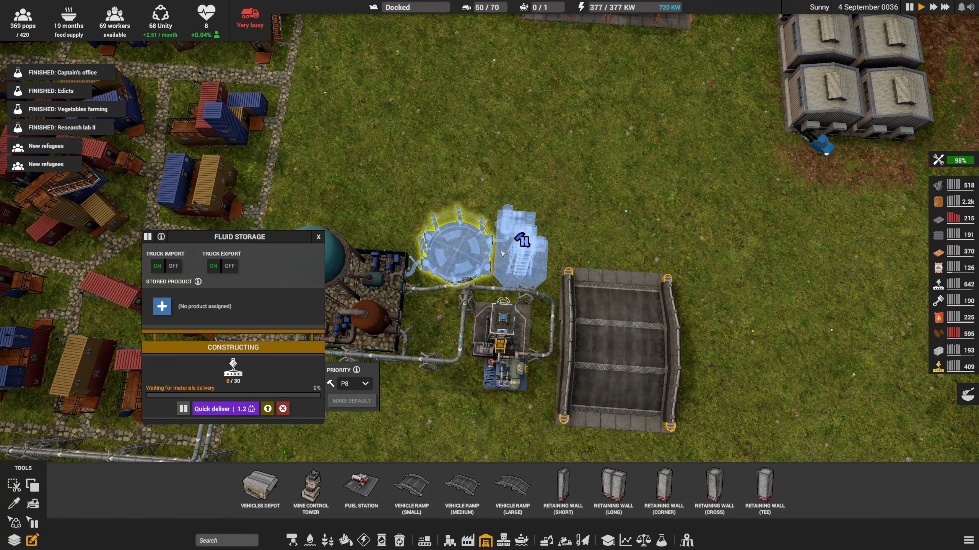
left_click(161, 306)
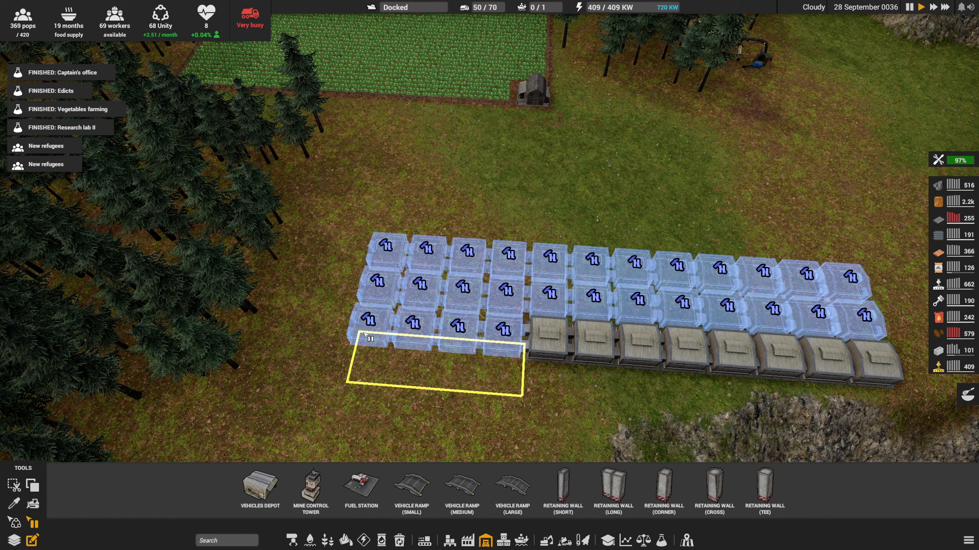
Step: Mark the last old storage units beside the farm for deconstruction
left_click(549, 343)
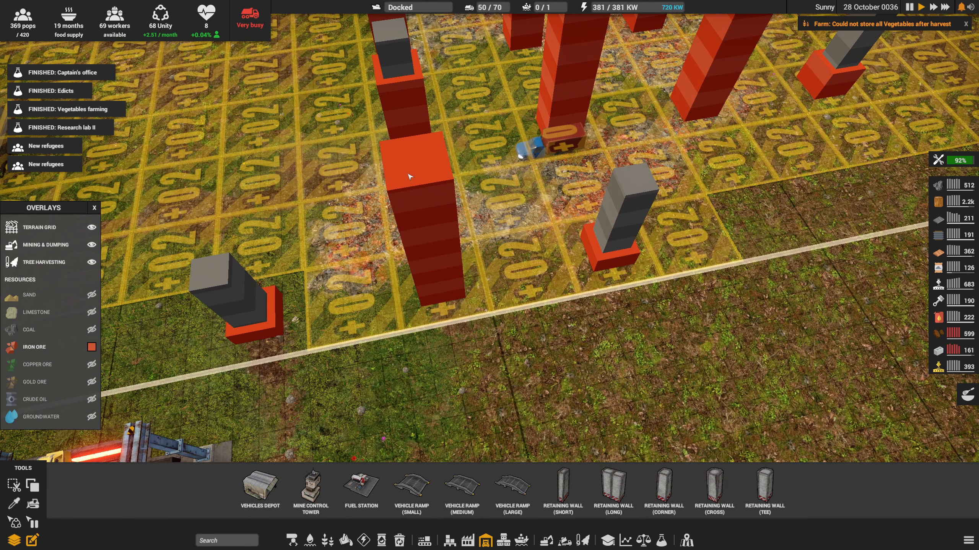
Step: Place Retaining Wall pieces along the border of the iron ore mining designation
left_click(612, 489)
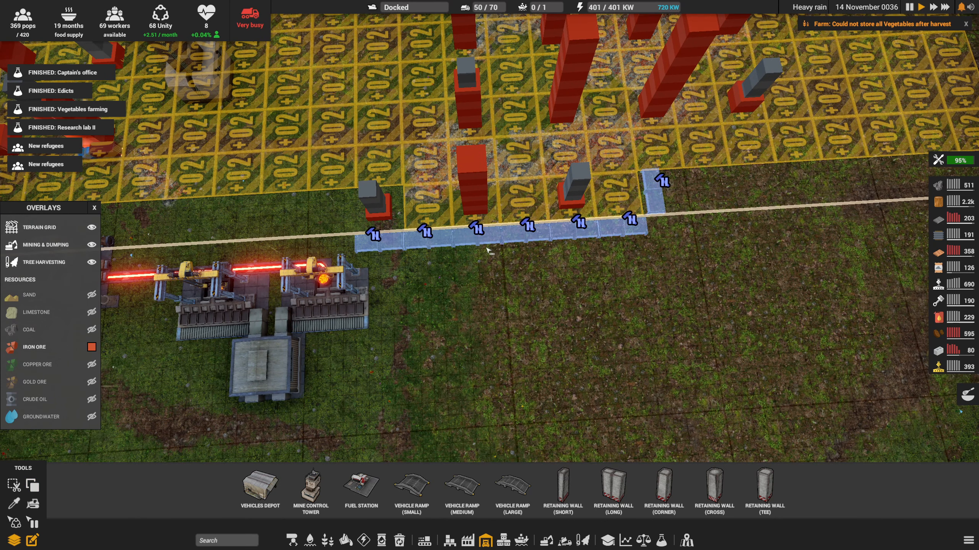
left_click(523, 201)
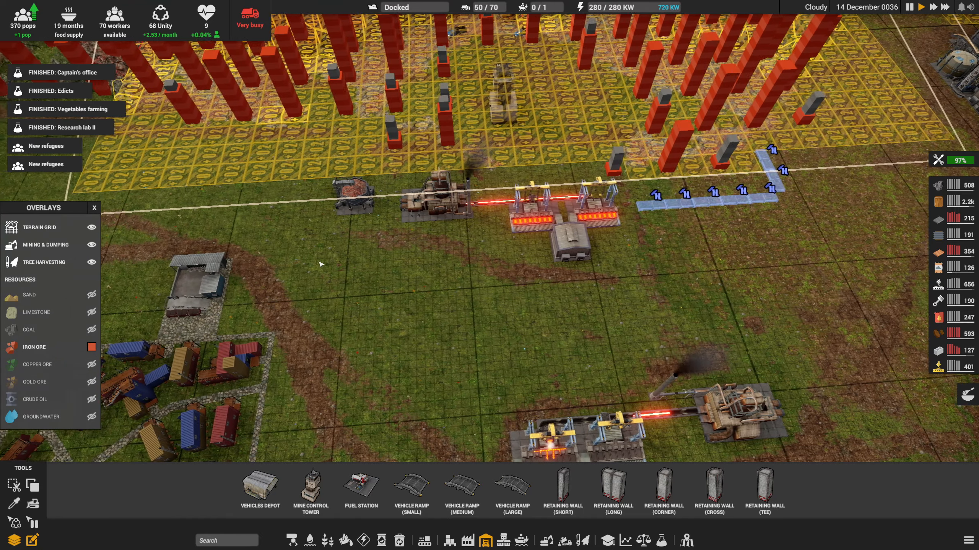
Step: Select the paused flat conveyor carrying cement to view its info panel
left_click(366, 193)
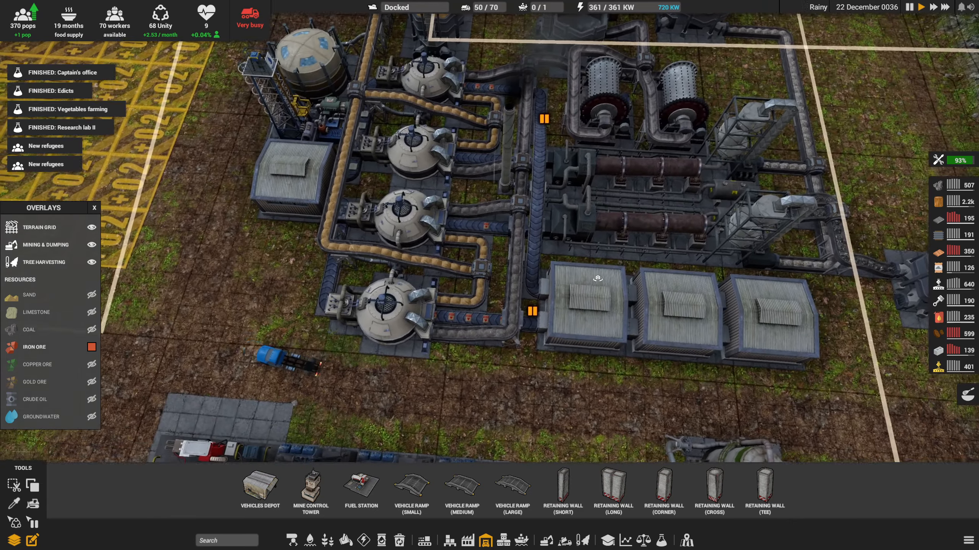
left_click(299, 172)
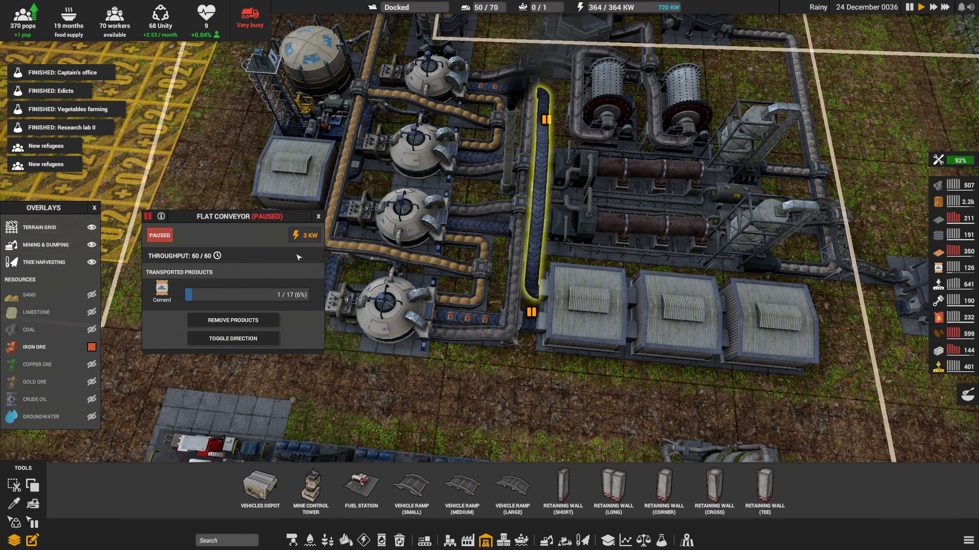
left_click(147, 216)
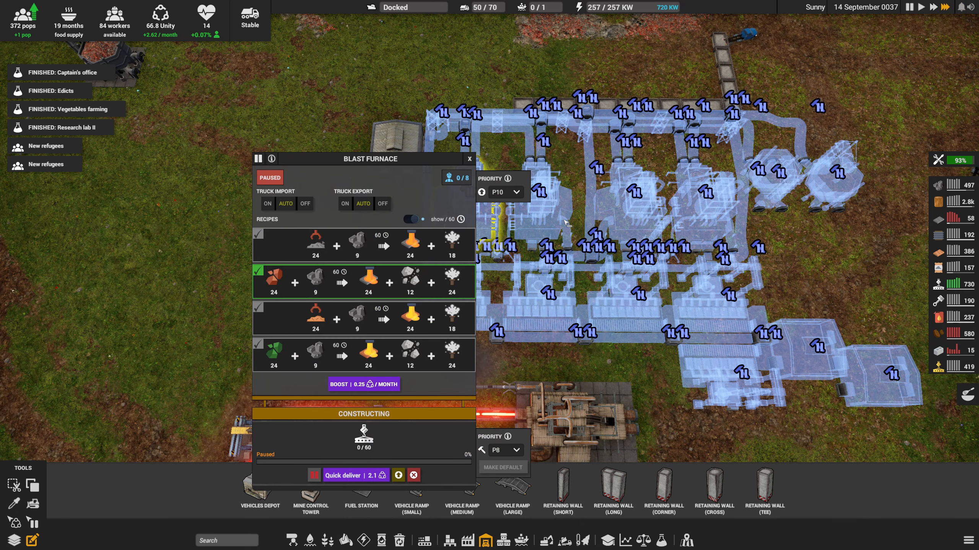
Step: Inspect the blast furnaces and the metal caster, closing each info panel afterwards
left_click(469, 159)
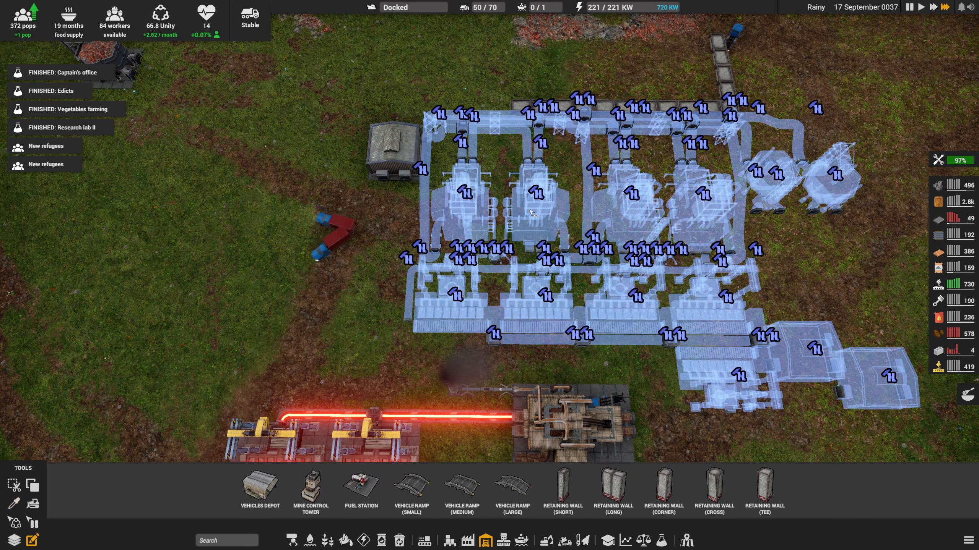
left_click(542, 206)
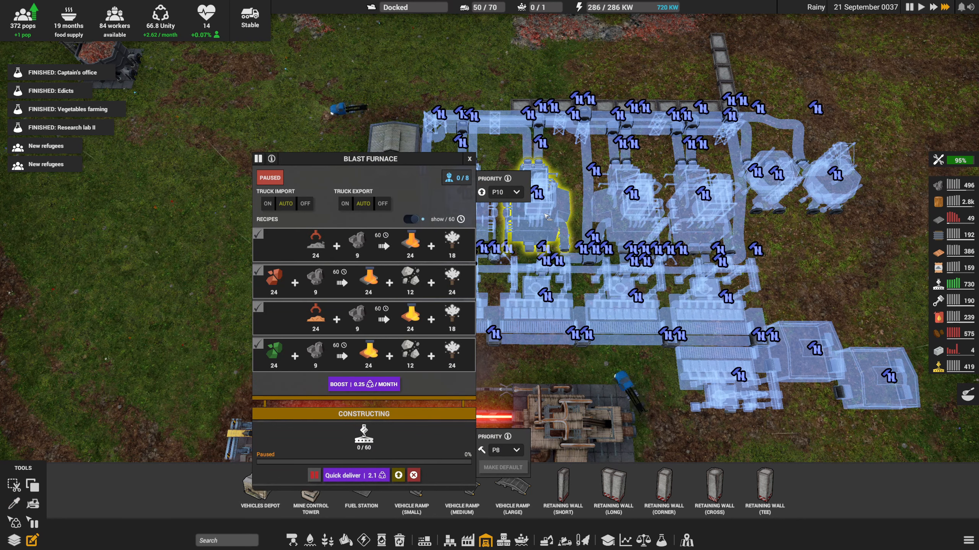
left_click(468, 158)
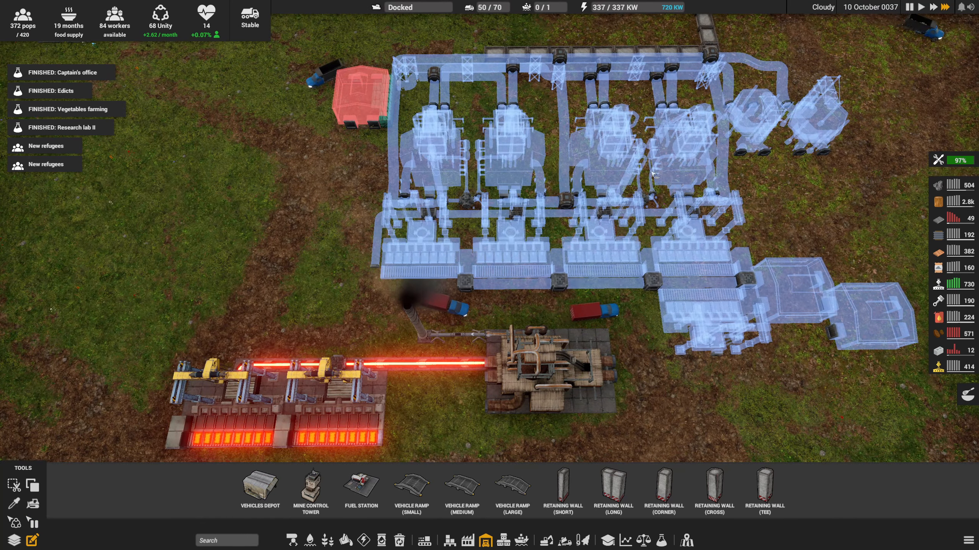
left_click(556, 375)
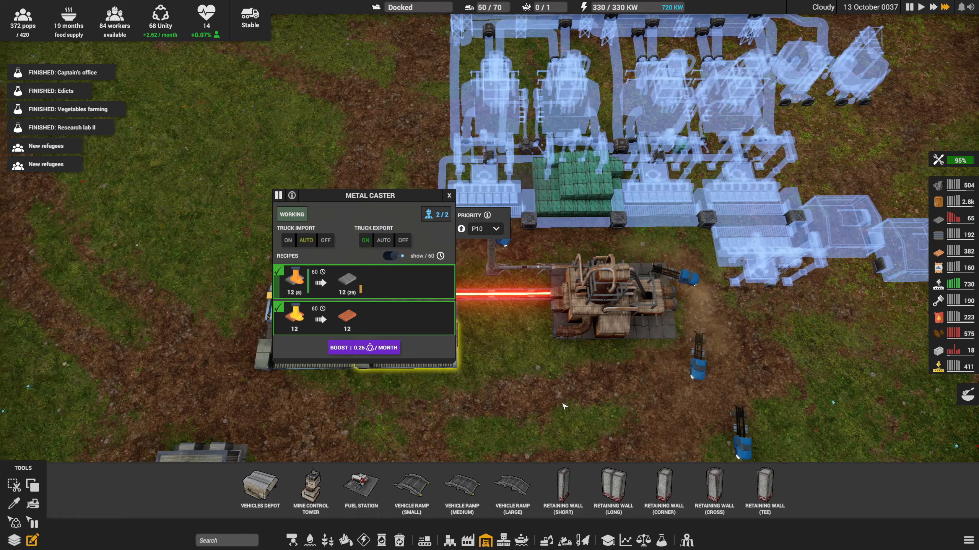
left_click(449, 195)
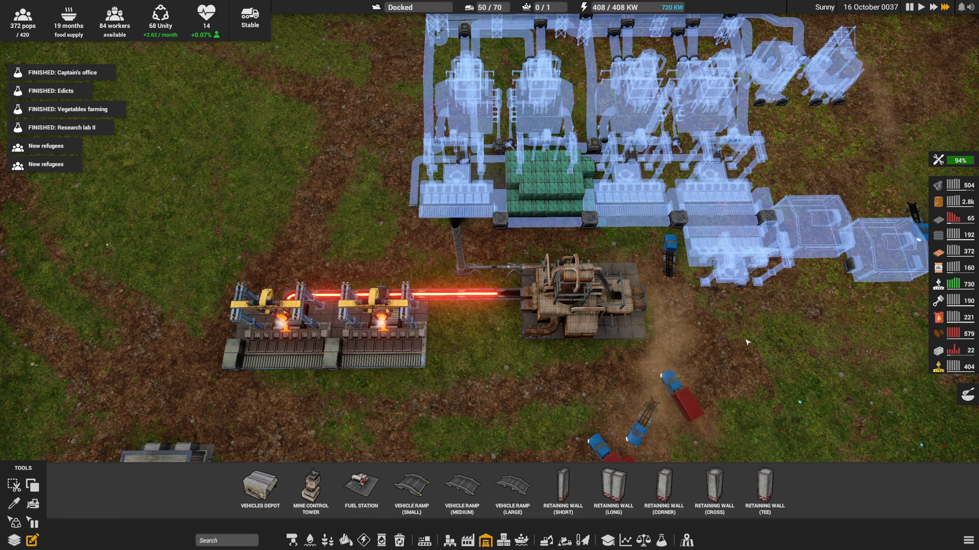
Step: Pick a Loose Storage to place at the end of the smelter's conveyor
left_click(574, 290)
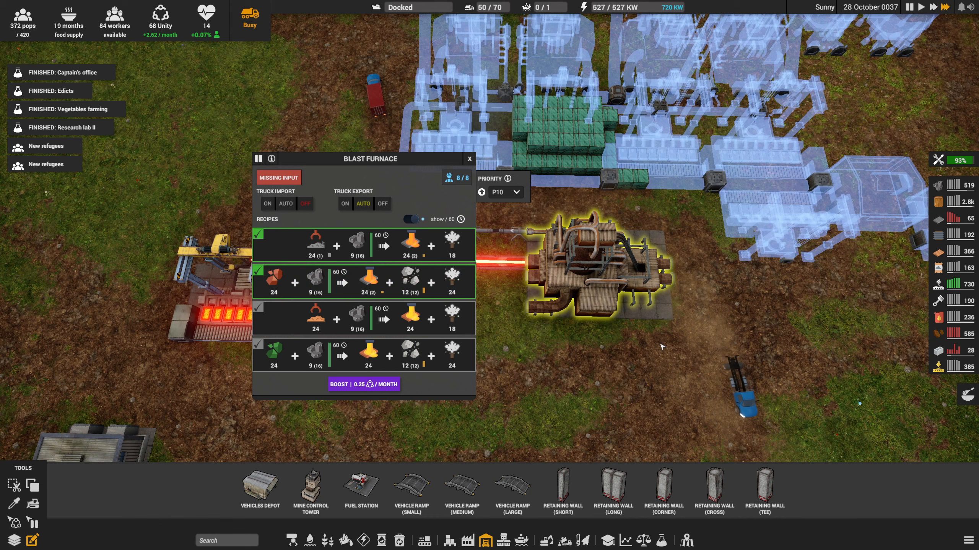
left_click(469, 159)
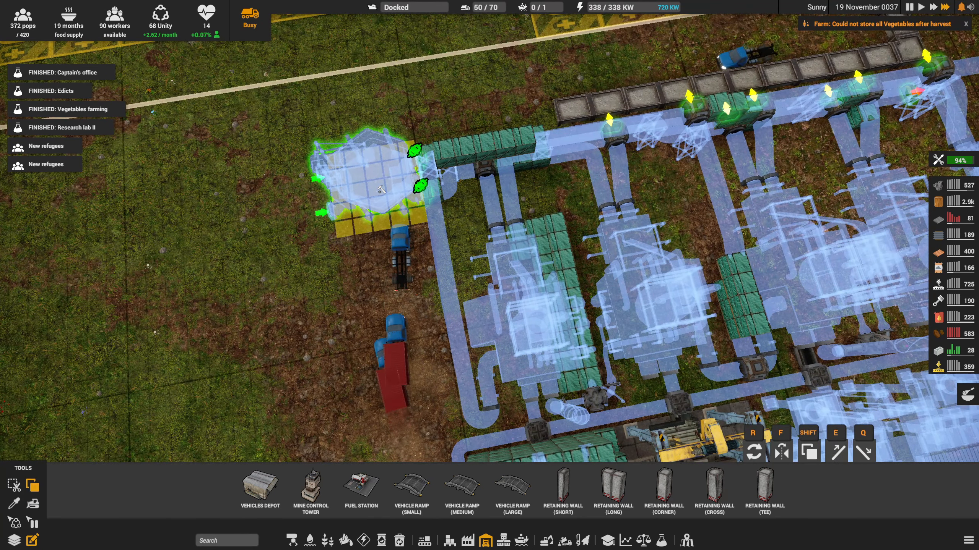
Step: Place the loose storage at the conveyor's end and set its Truck Export to OFF
left_click(380, 168)
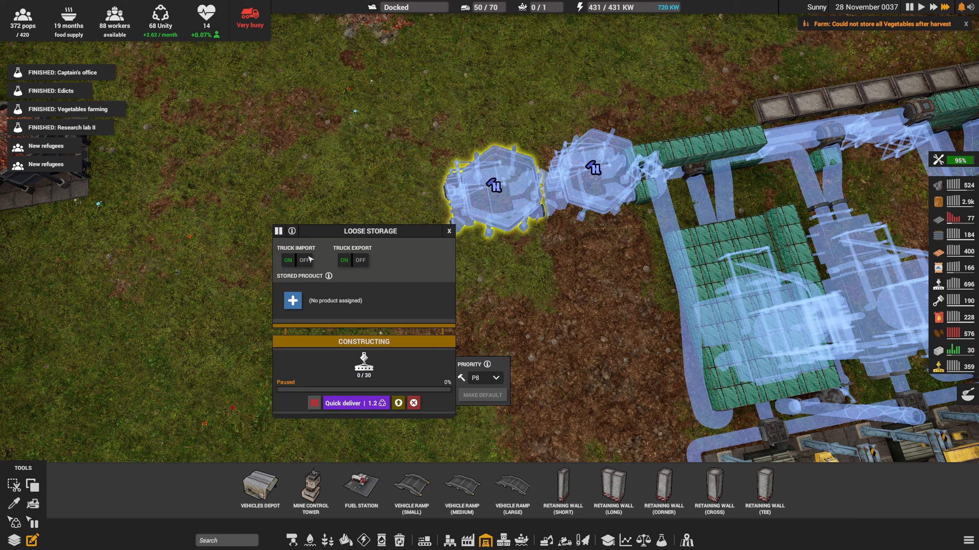
left_click(361, 260)
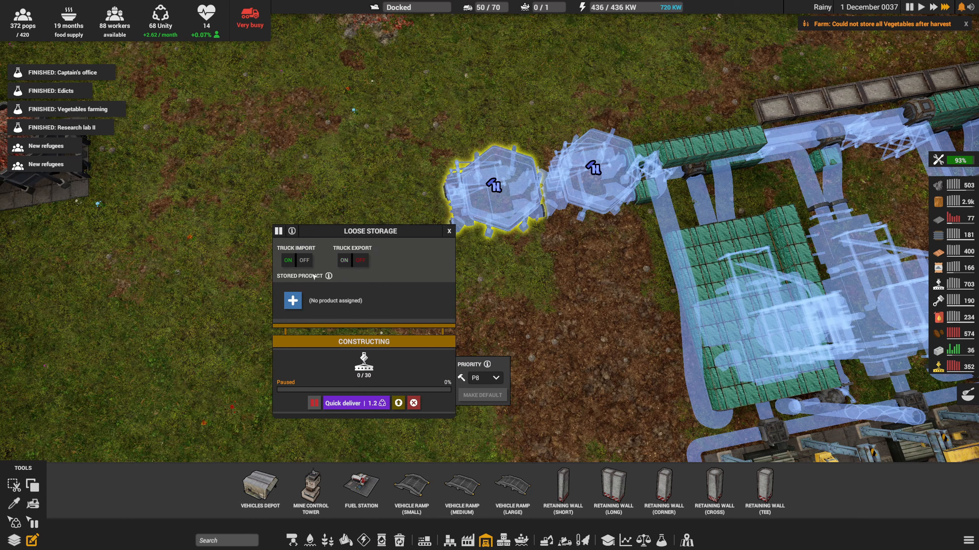
left_click(292, 300)
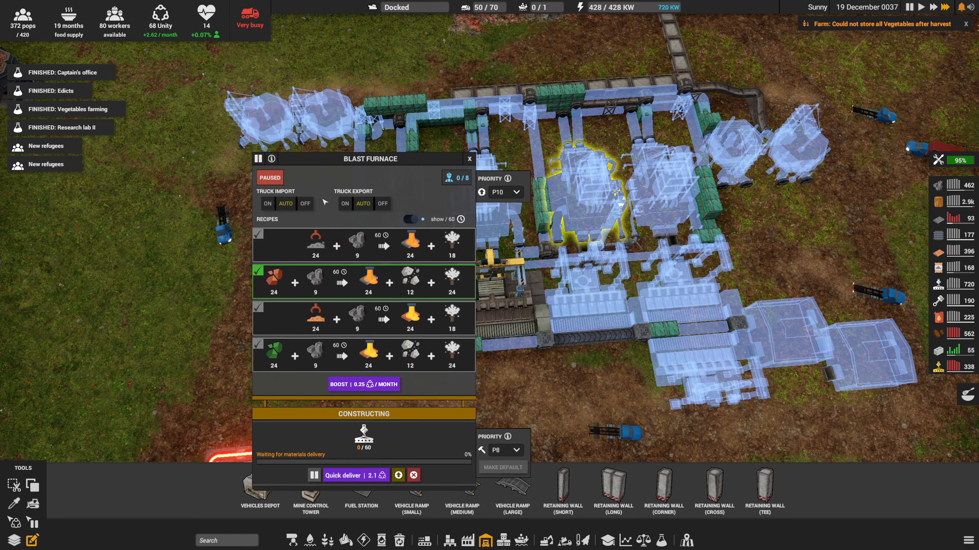
mouse_move(305, 204)
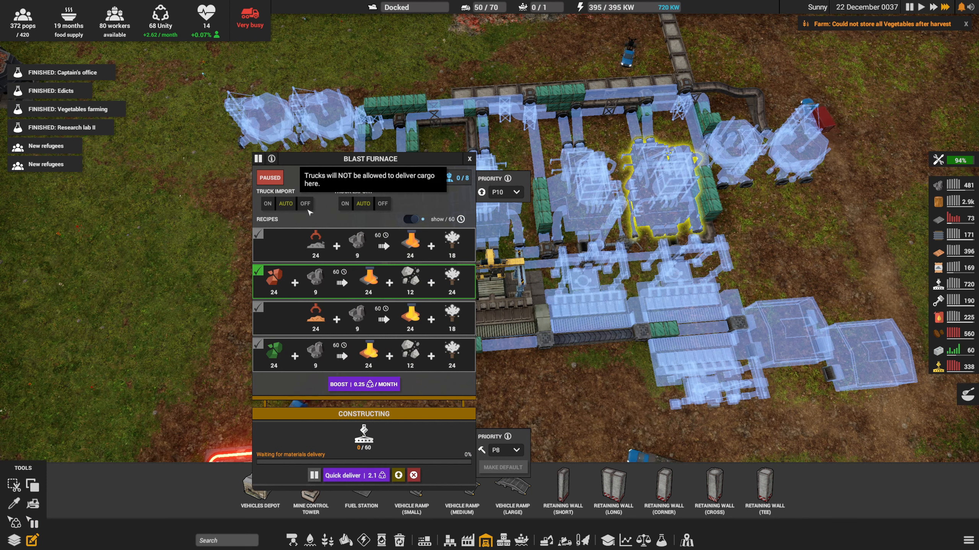
Step: Set Truck Import to OFF on the planned blast furnace
left_click(469, 158)
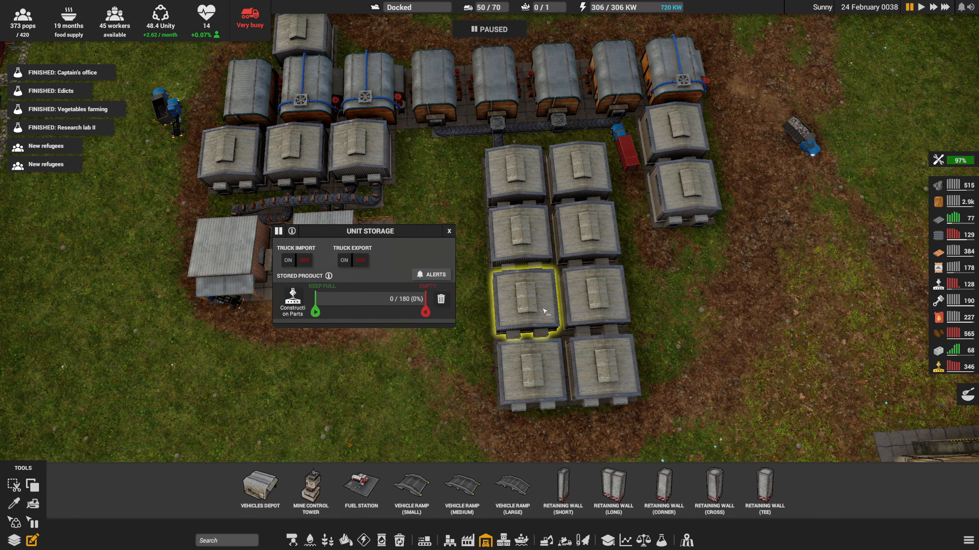
Step: Close the Unit Storage window and look over the storage yard
left_click(448, 231)
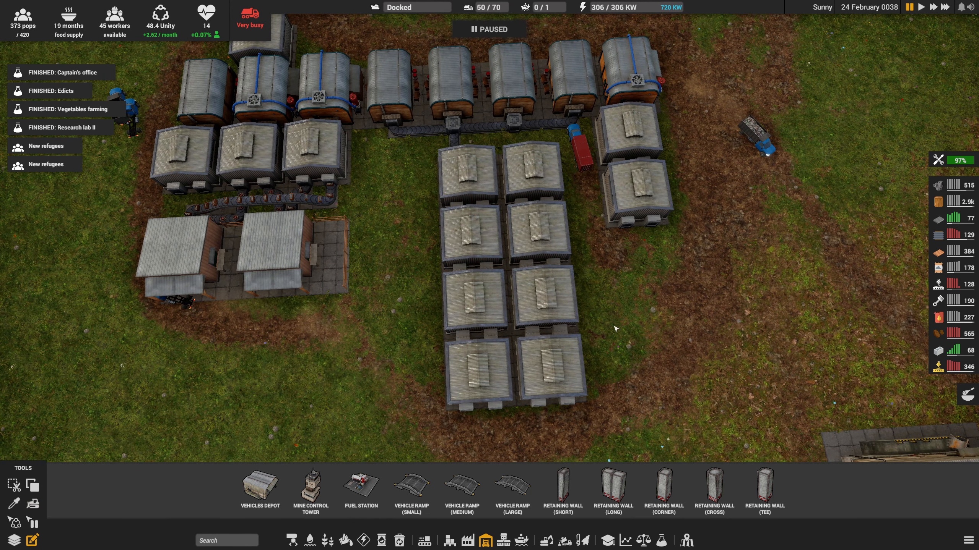
mouse_move(581, 416)
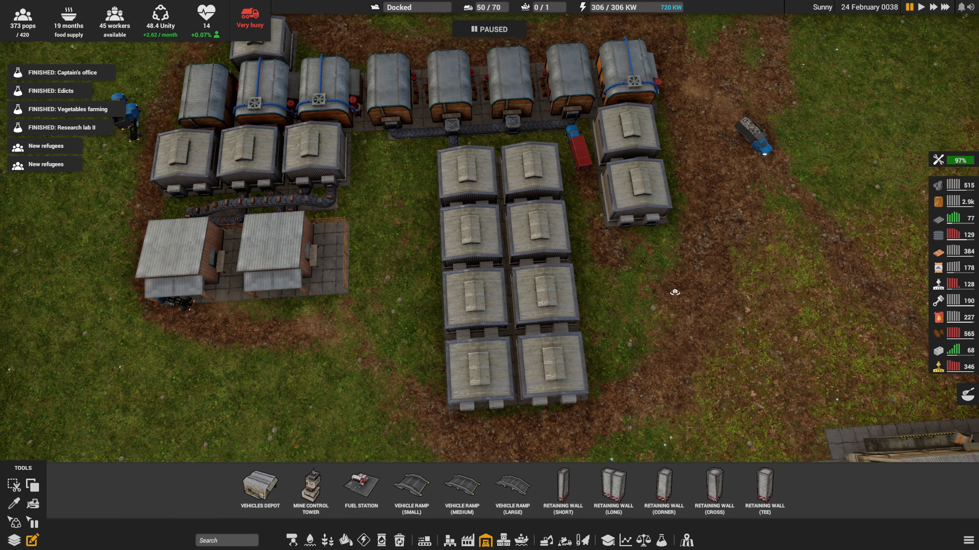
left_click(577, 250)
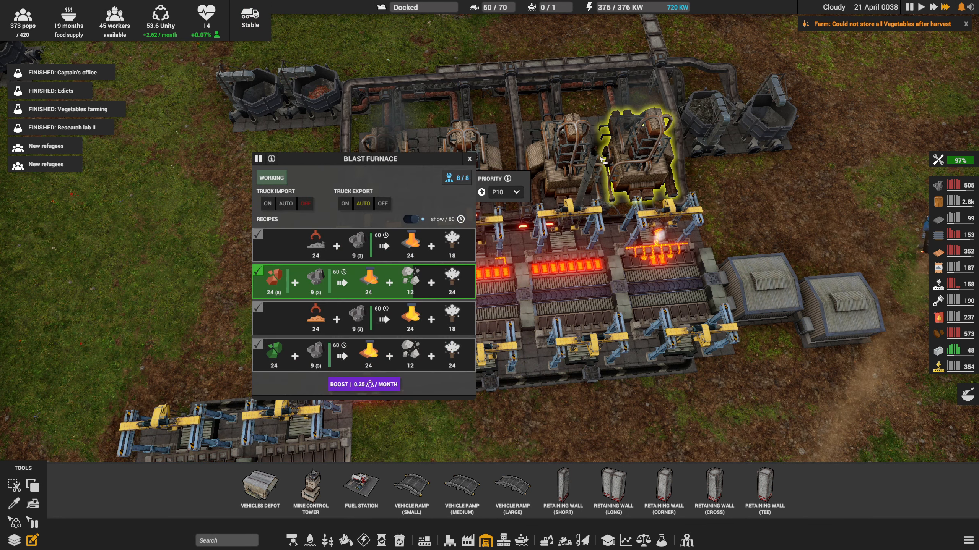
Step: Confirm Truck Import is OFF on the completed blast furnace
left_click(469, 158)
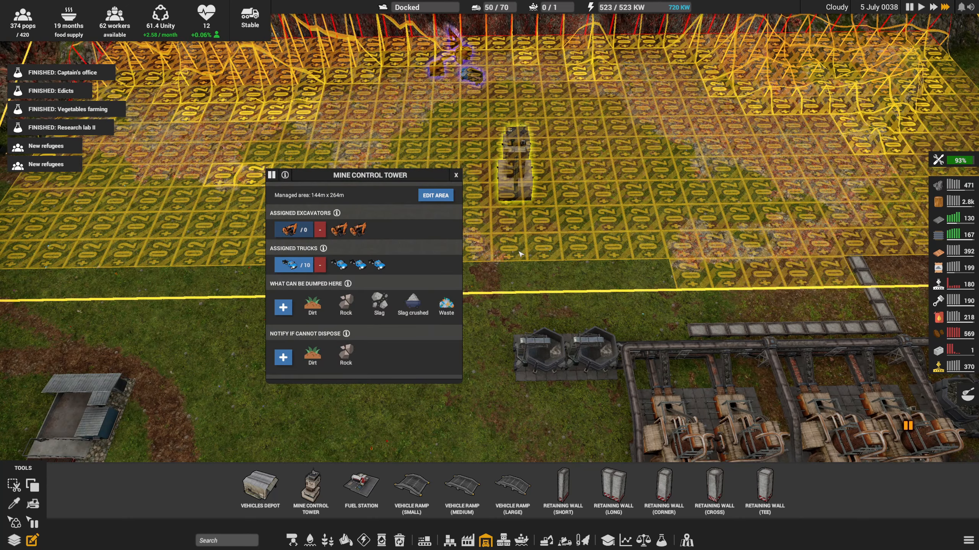
left_click(455, 175)
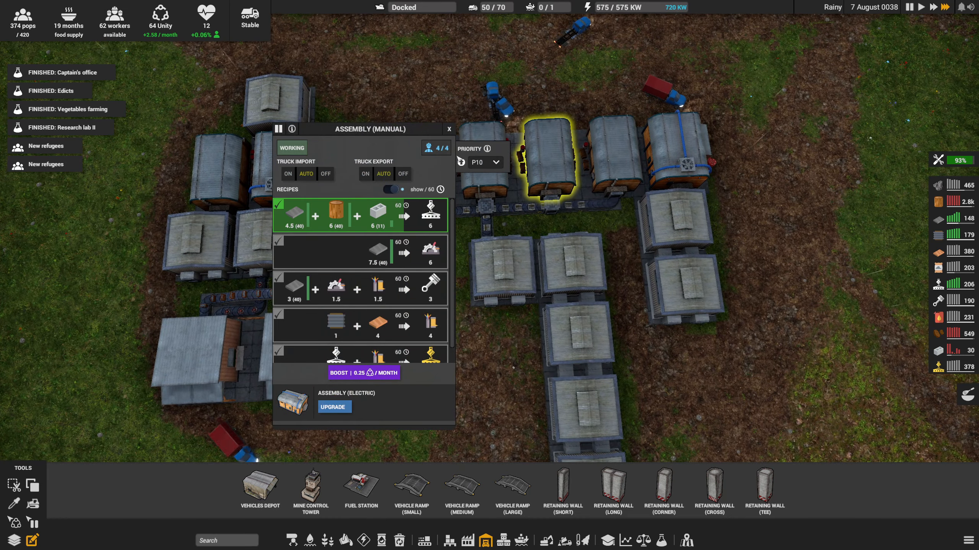
left_click(449, 129)
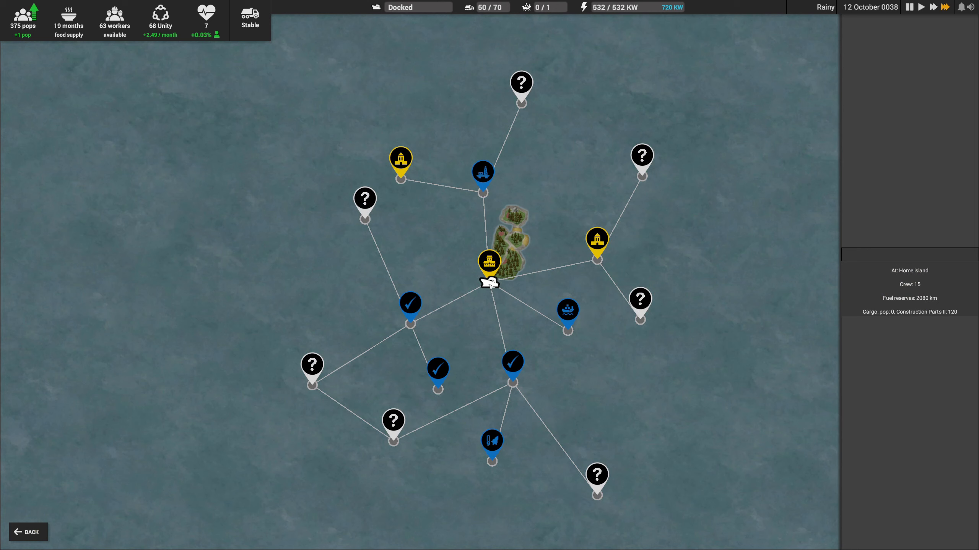
Step: Bring up the World Map centred on the home island
left_click(482, 166)
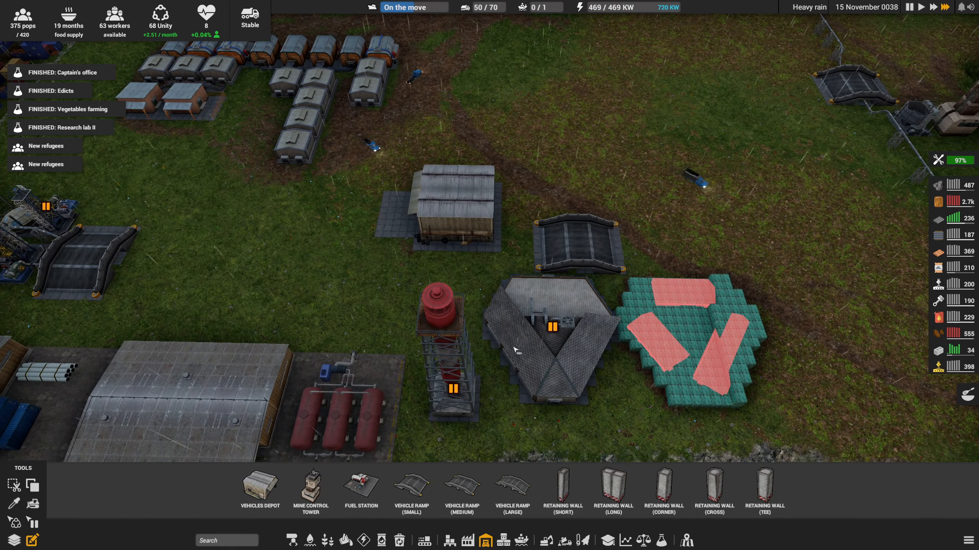
left_click(559, 324)
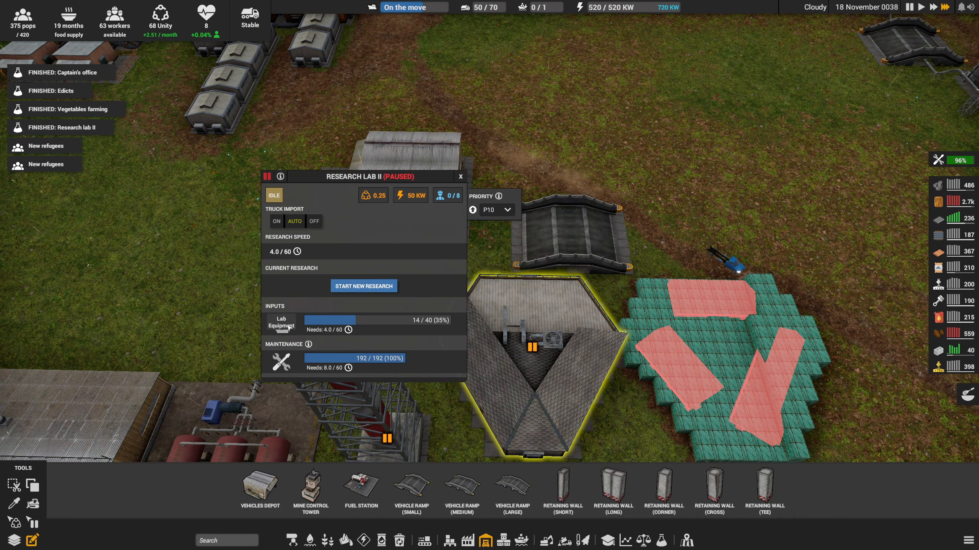
left_click(461, 176)
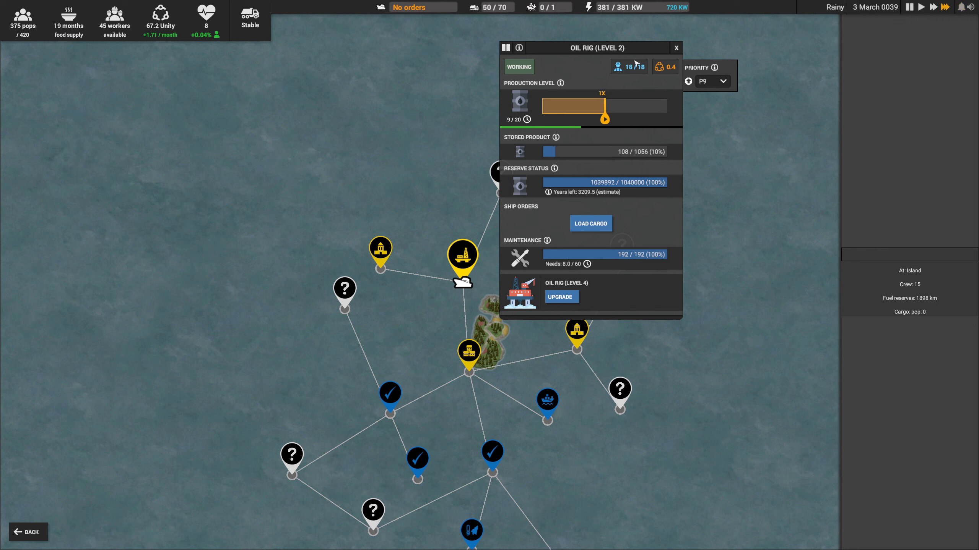
mouse_move(663, 67)
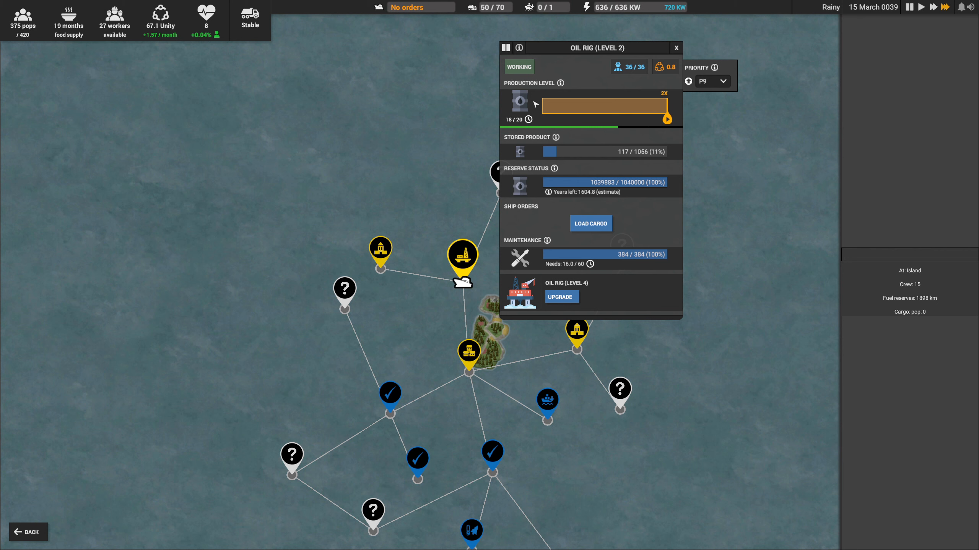
Step: Set the Oil Rig (Level 2) Production Level slider to 2X
left_click(676, 48)
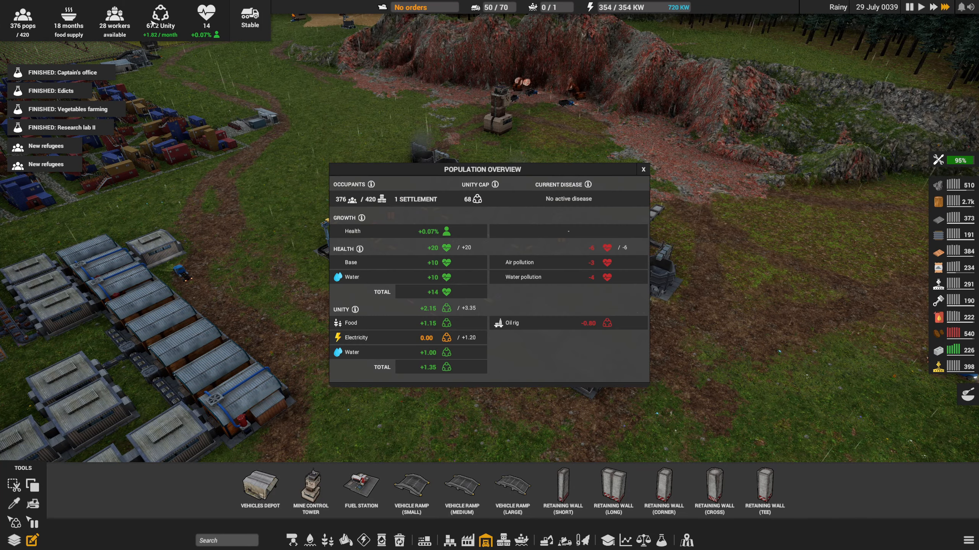
mouse_move(607, 323)
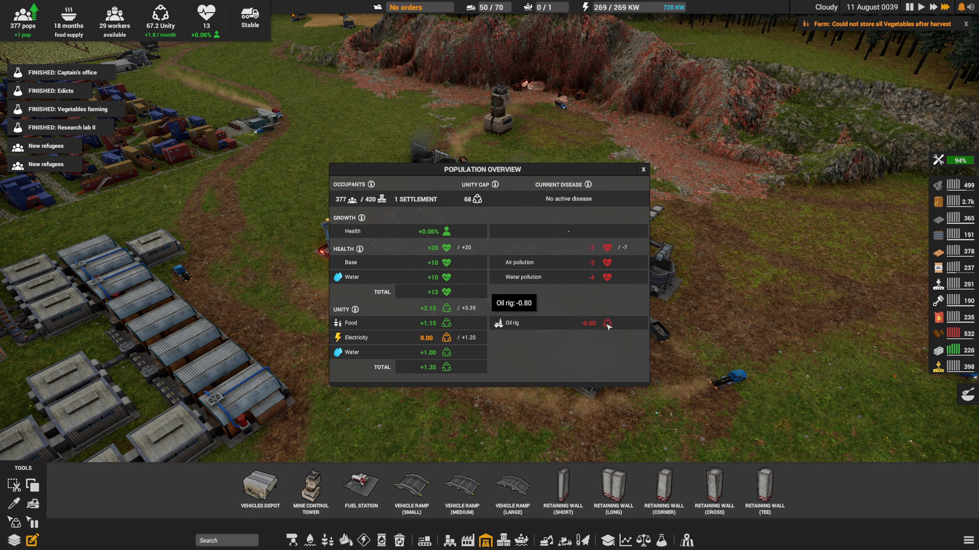
Step: View the Population Overview unity sources, including the oil rig's -0.80 penalty
left_click(643, 169)
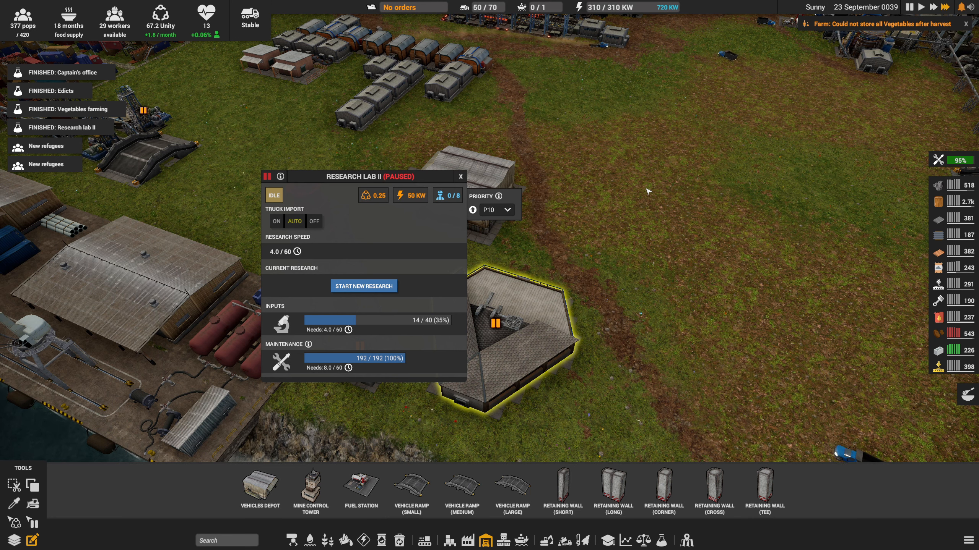
left_click(460, 175)
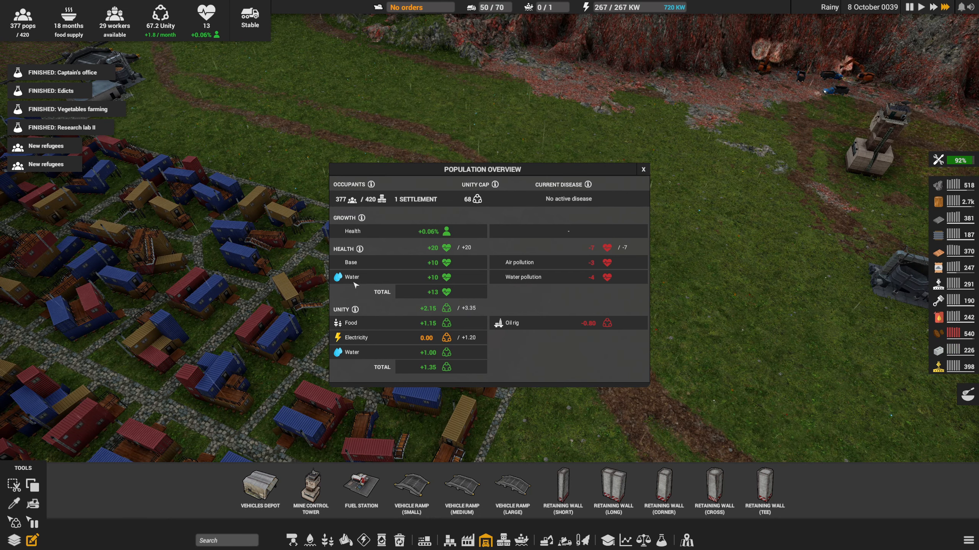
left_click(642, 169)
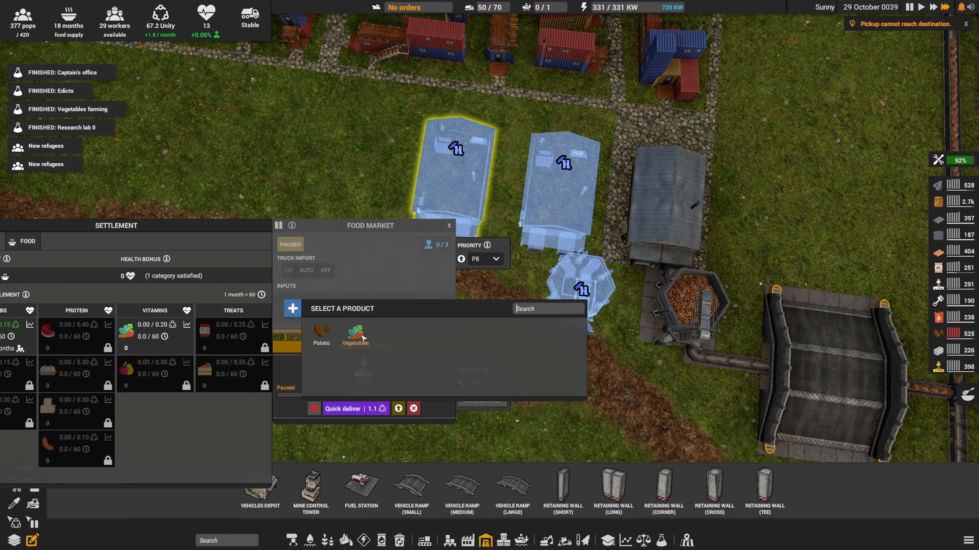
Step: Assign Vegetables as the product supplied to the Food Market's inputs
left_click(355, 334)
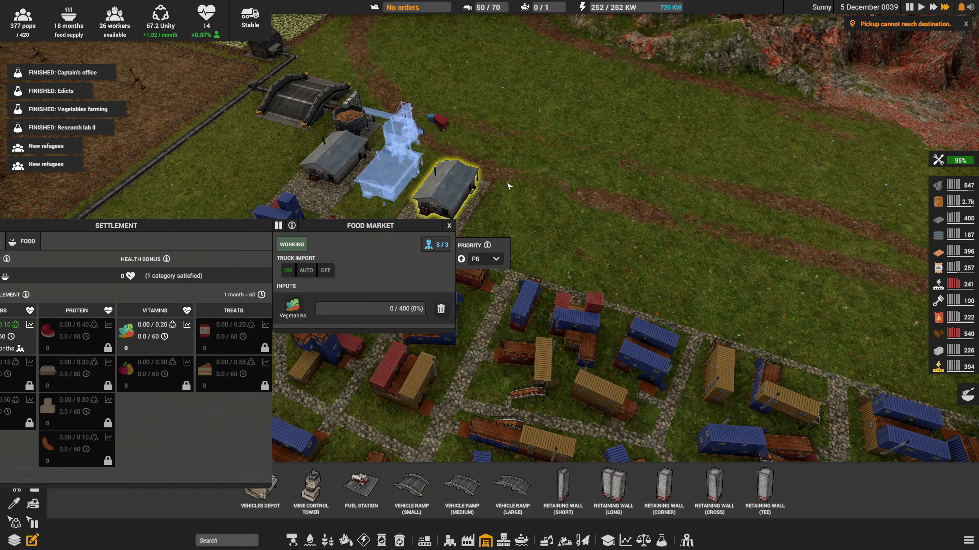
left_click(448, 226)
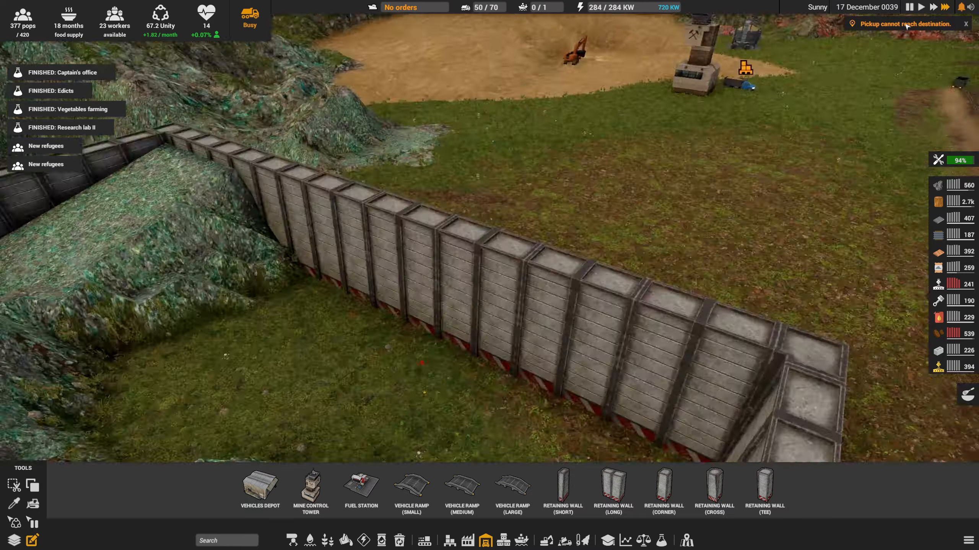
left_click(484, 231)
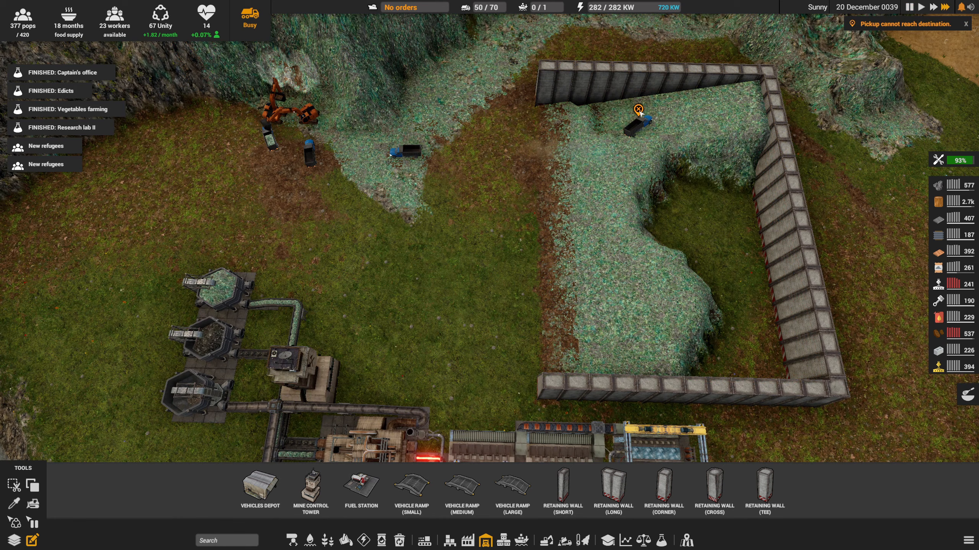
left_click(637, 125)
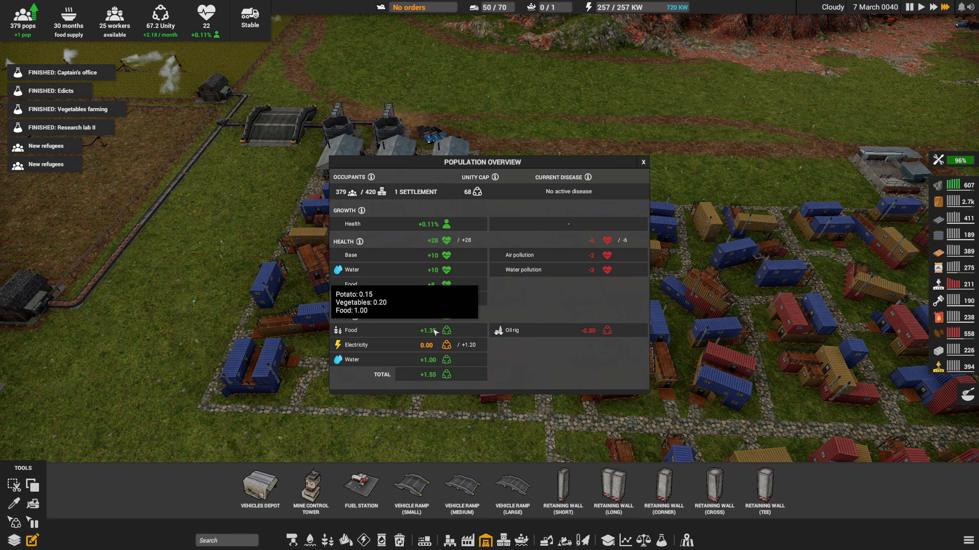
Step: View the Population Overview to see how food, including vegetables, adds unity
left_click(643, 162)
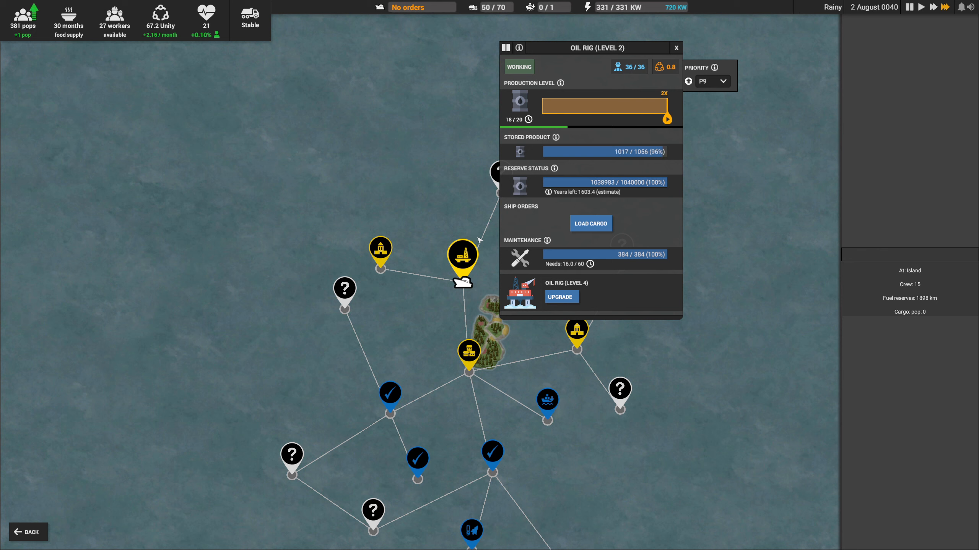
mouse_move(589, 224)
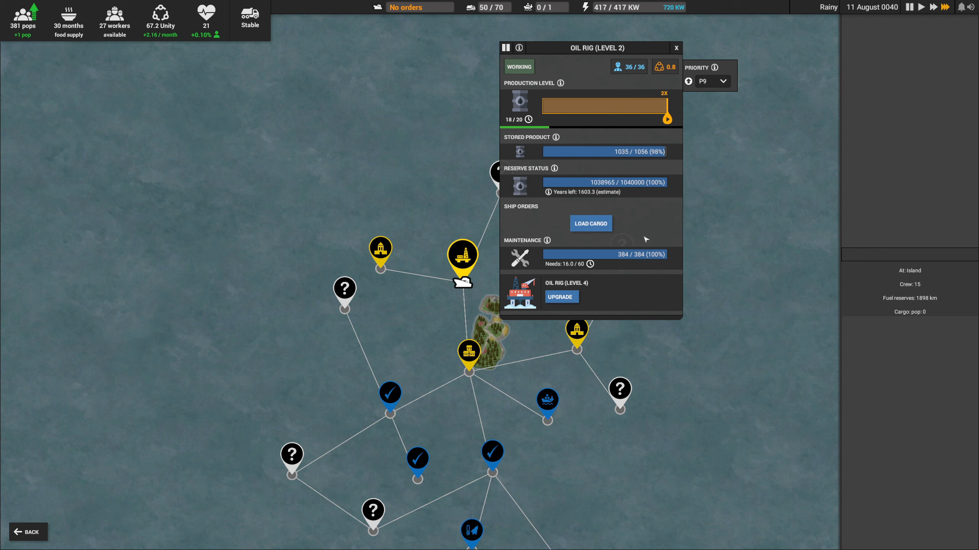
Step: Load the oil rig's stored cargo onto the main ship
left_click(589, 223)
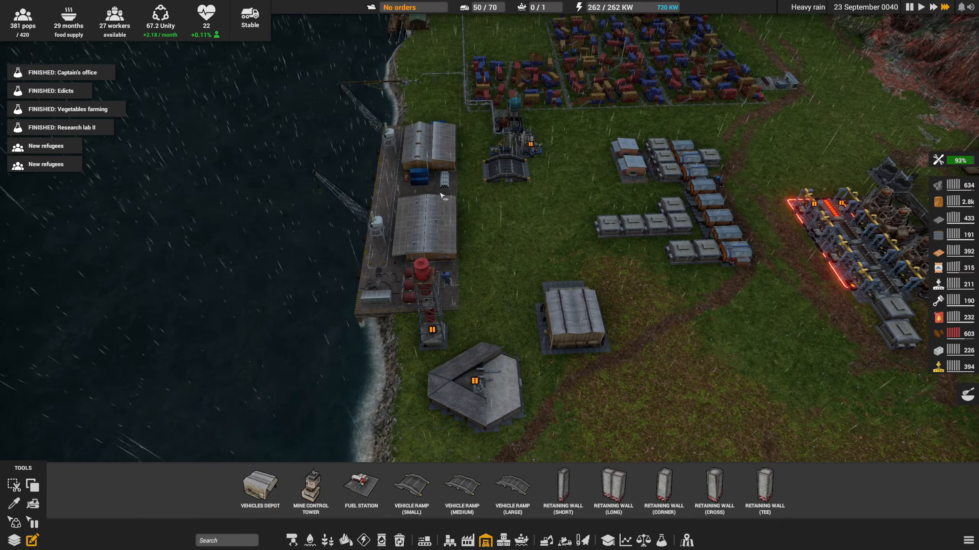
Step: Inspect the blast furnace's info window and its recipes
left_click(415, 140)
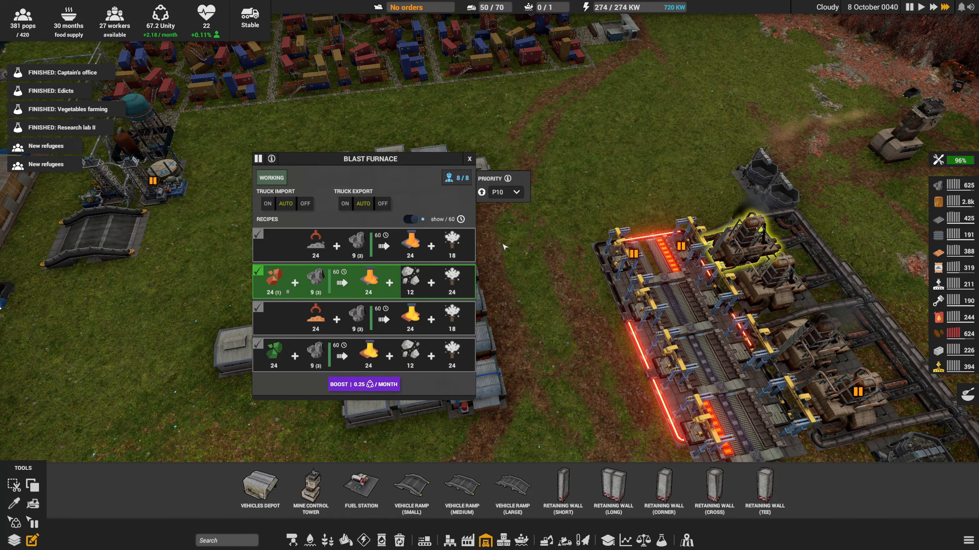
left_click(468, 158)
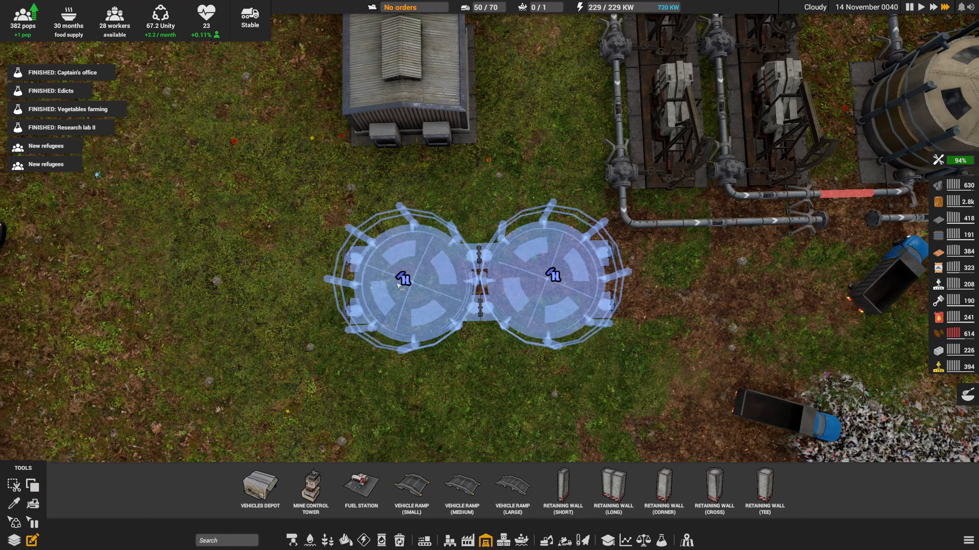
Step: Place a row of crude oil storage tanks and a pipe balancer on the pipeline beside the tank
left_click(403, 279)
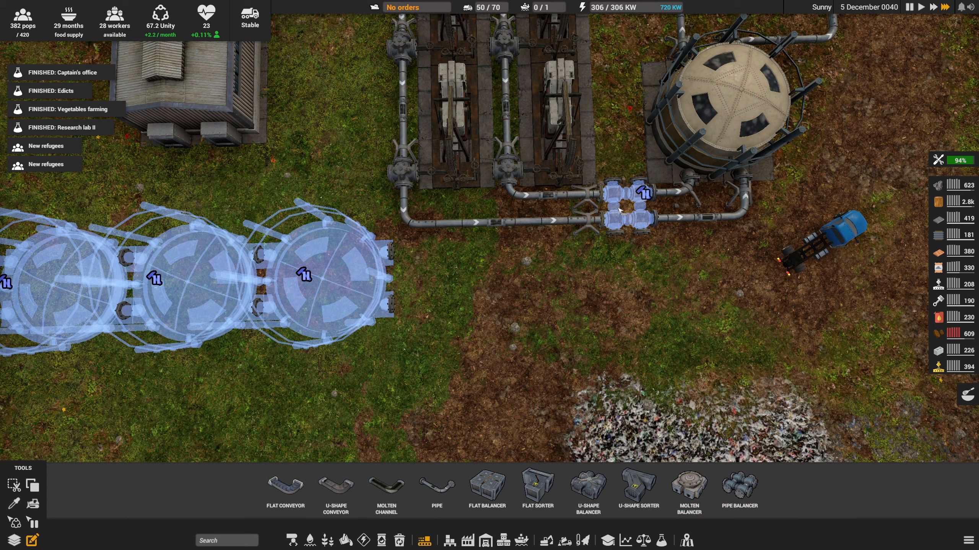
left_click(627, 206)
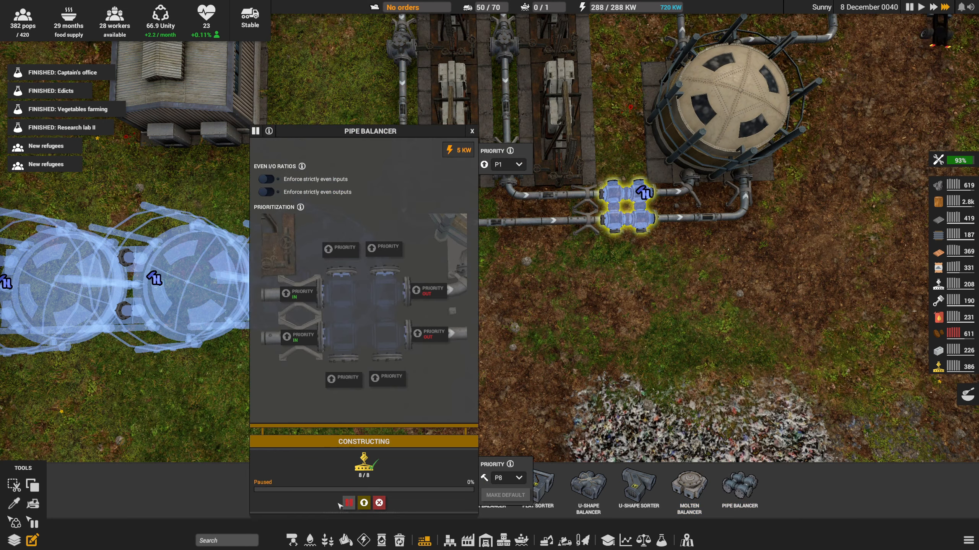
left_click(471, 131)
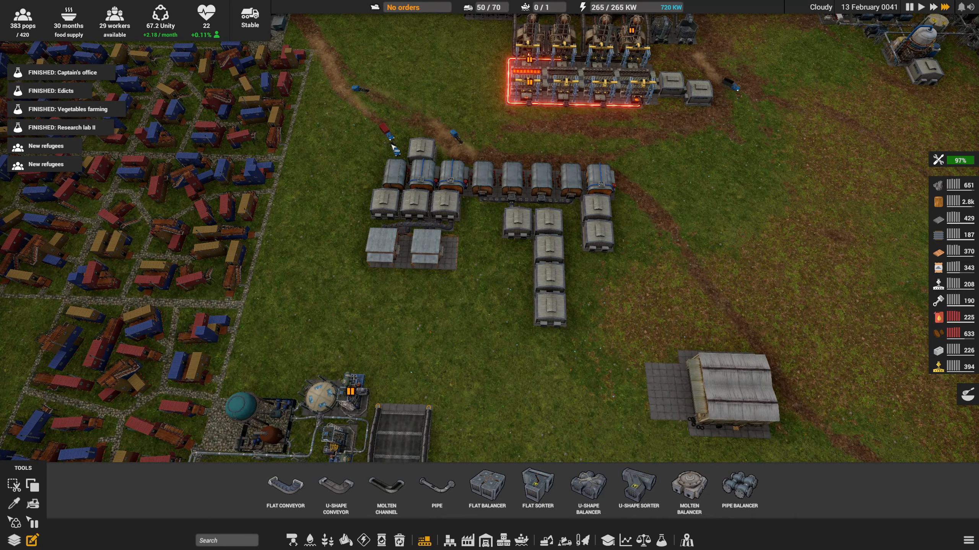
Step: Mark an old wood-holding Unit Storage for deconstruction
left_click(565, 291)
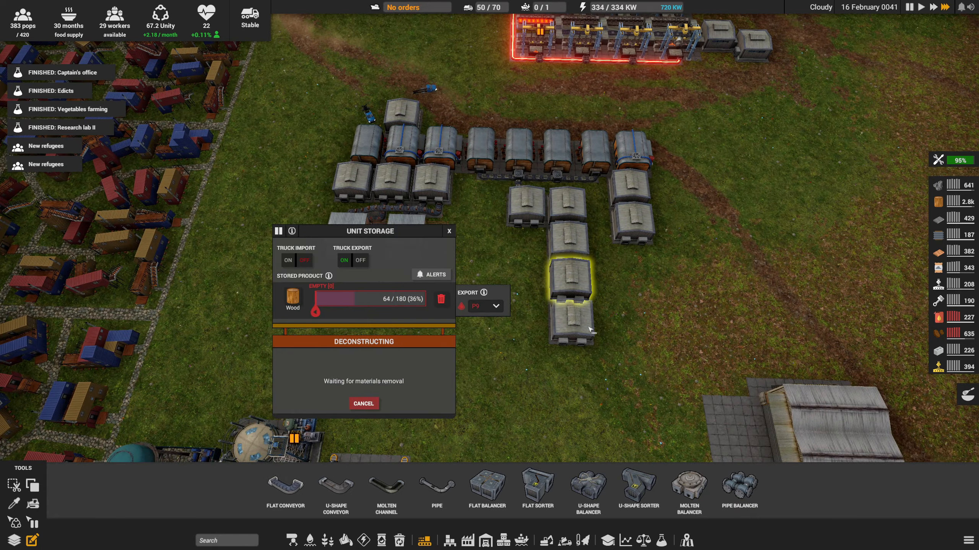